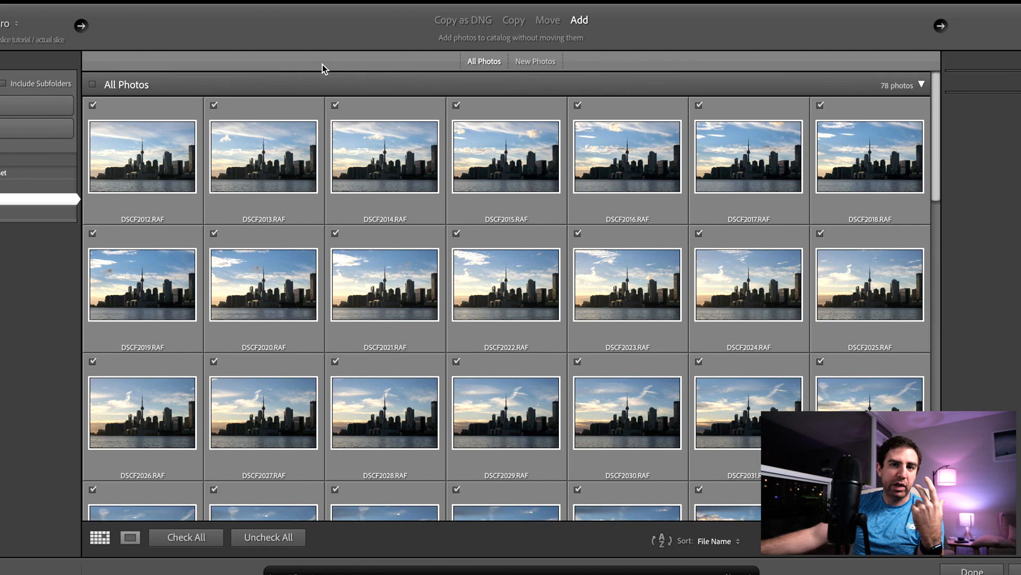
Import the fifteen chosen skyline frames and move to the Develop module on DSCF2021.RAF.
{"action": "left_click", "coordinate": [93, 105]}
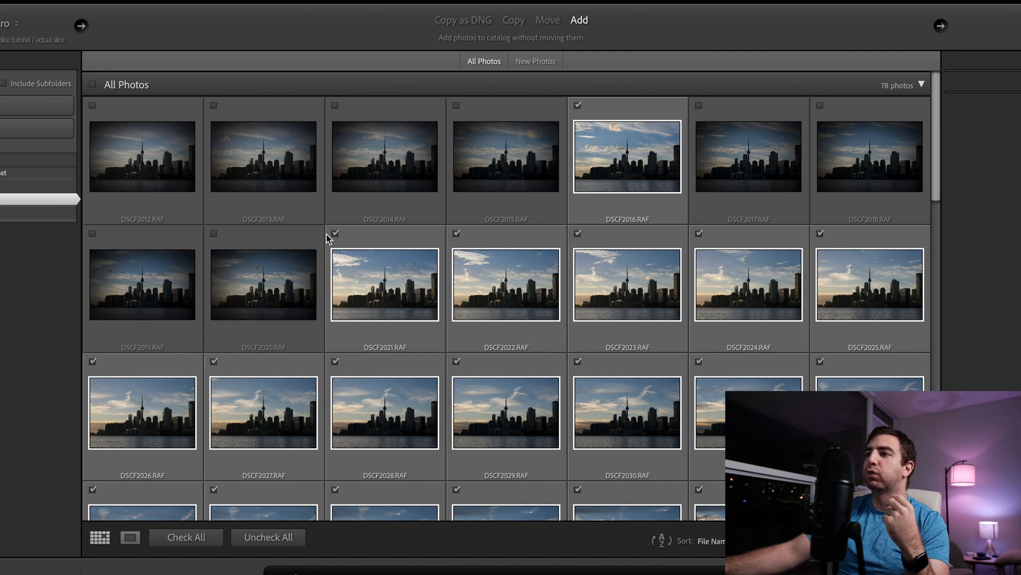
{"action": "mouse_move", "coordinate": [337, 235]}
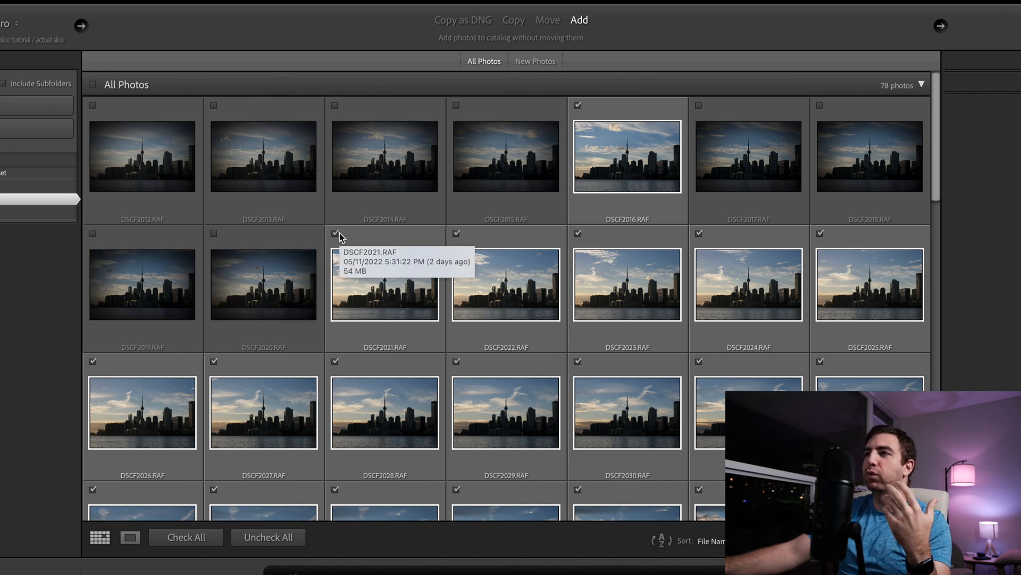
{"action": "mouse_move", "coordinate": [511, 272]}
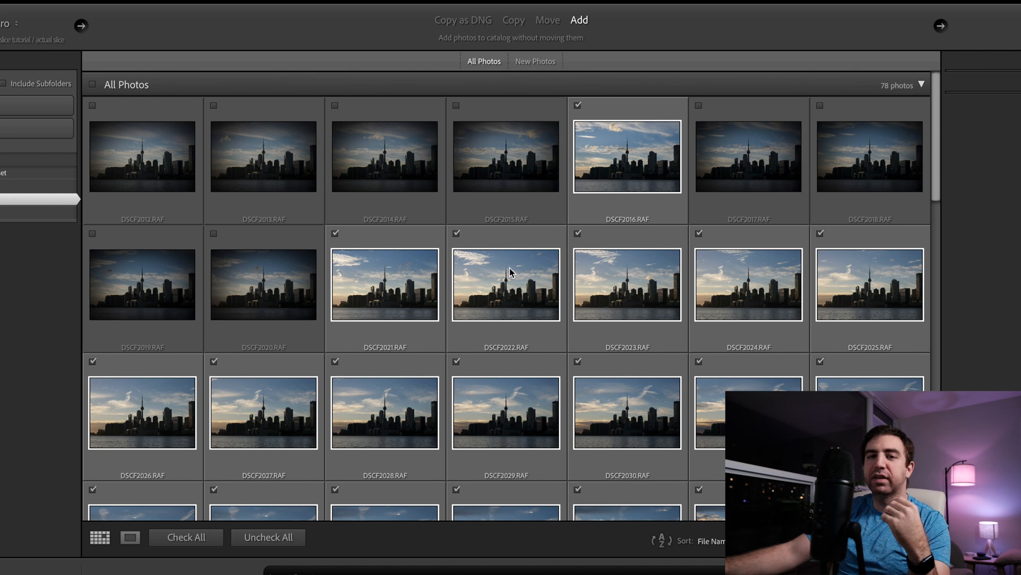
{"action": "mouse_move", "coordinate": [511, 272]}
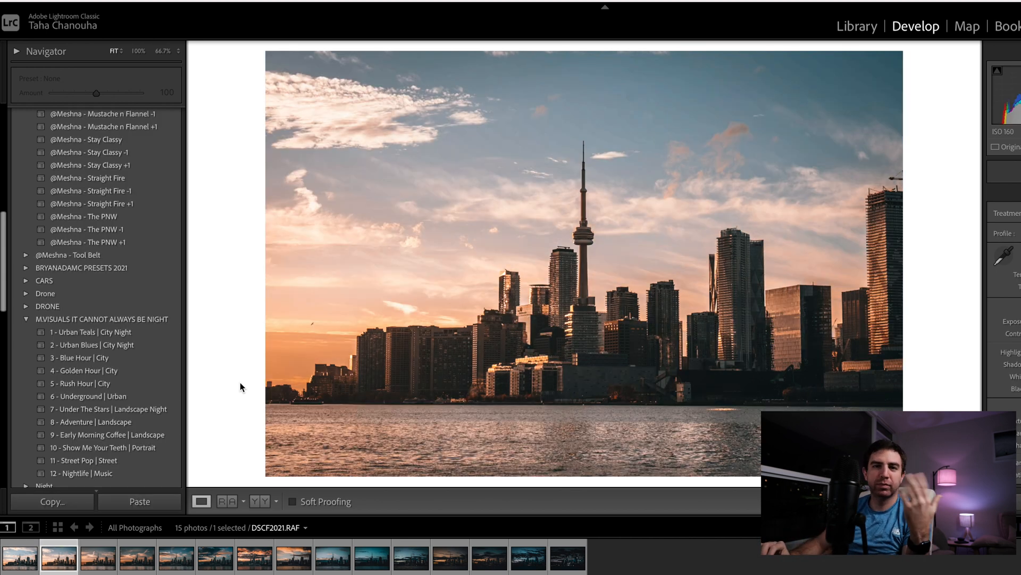
Review the skyline frames in the filmstrip and select all fifteen for a shared vertical crop.
{"action": "left_click", "coordinate": [100, 561]}
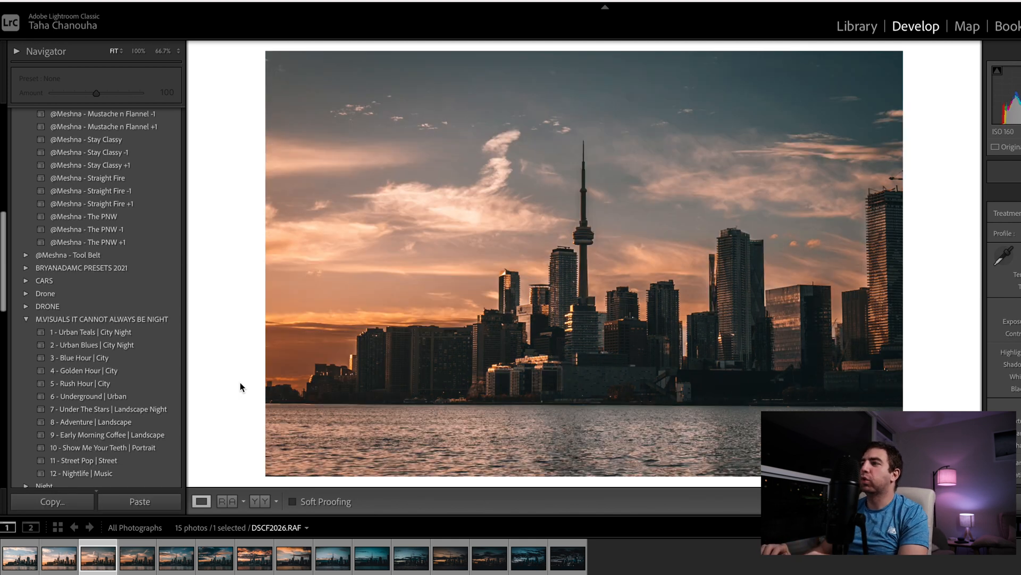
{"action": "mouse_move", "coordinate": [590, 562]}
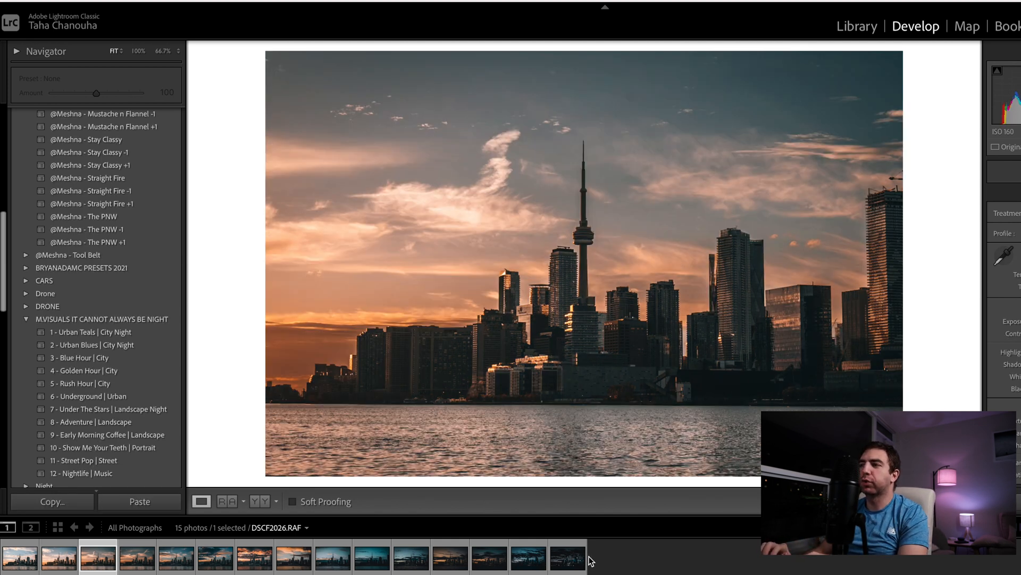
{"action": "left_click", "coordinate": [566, 564]}
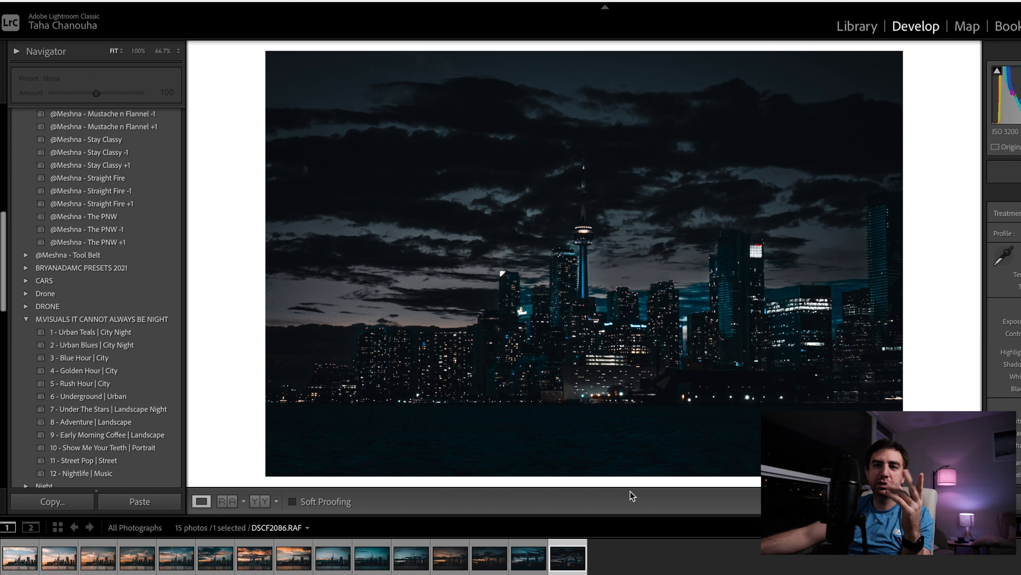
{"action": "left_click", "coordinate": [22, 564]}
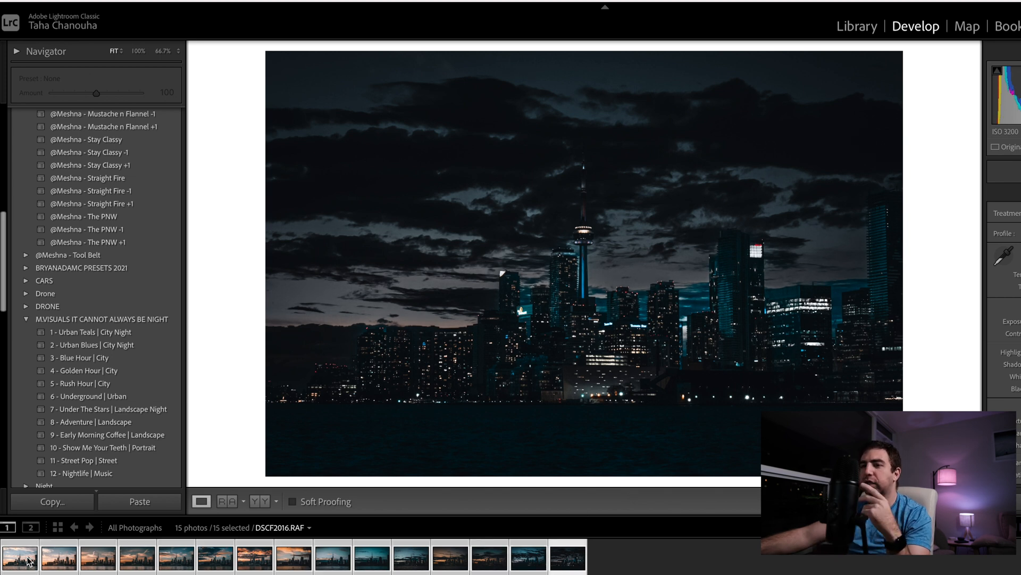
{"action": "right_click", "coordinate": [21, 558]}
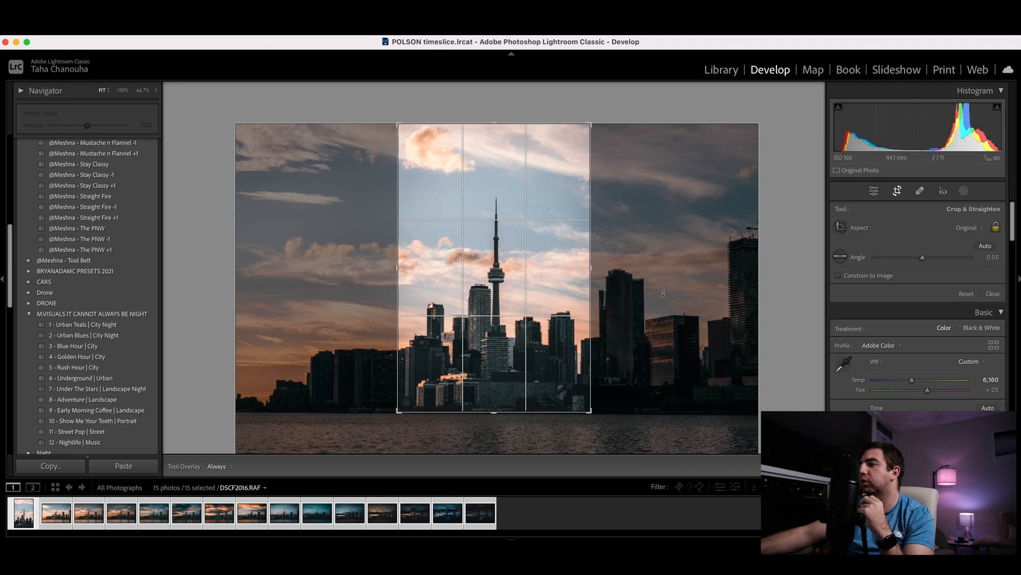
Confirm the vertical crop and synchronize only the Crop setting to all fifteen photos.
{"action": "left_click", "coordinate": [993, 293]}
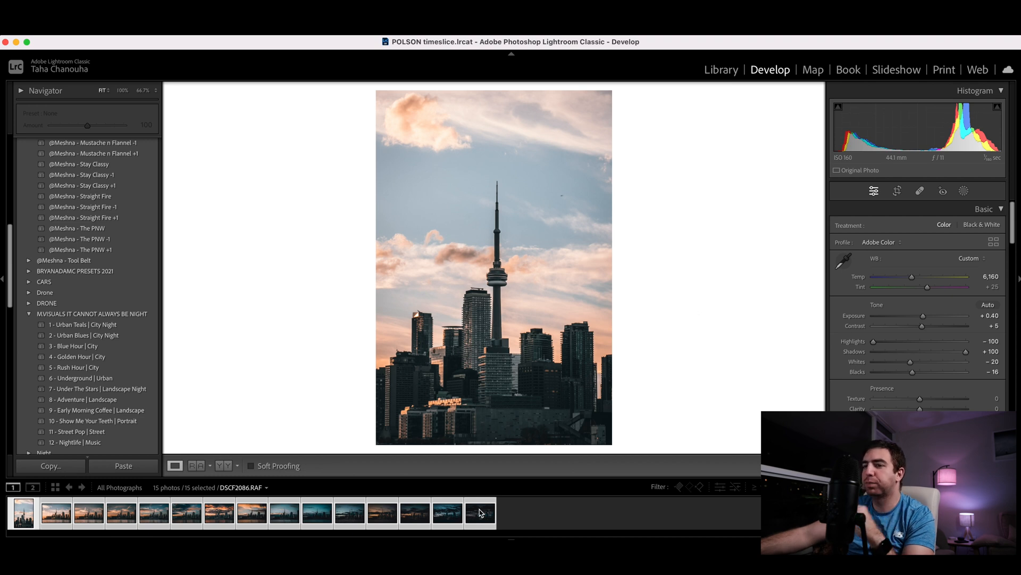
{"action": "mouse_move", "coordinate": [359, 499]}
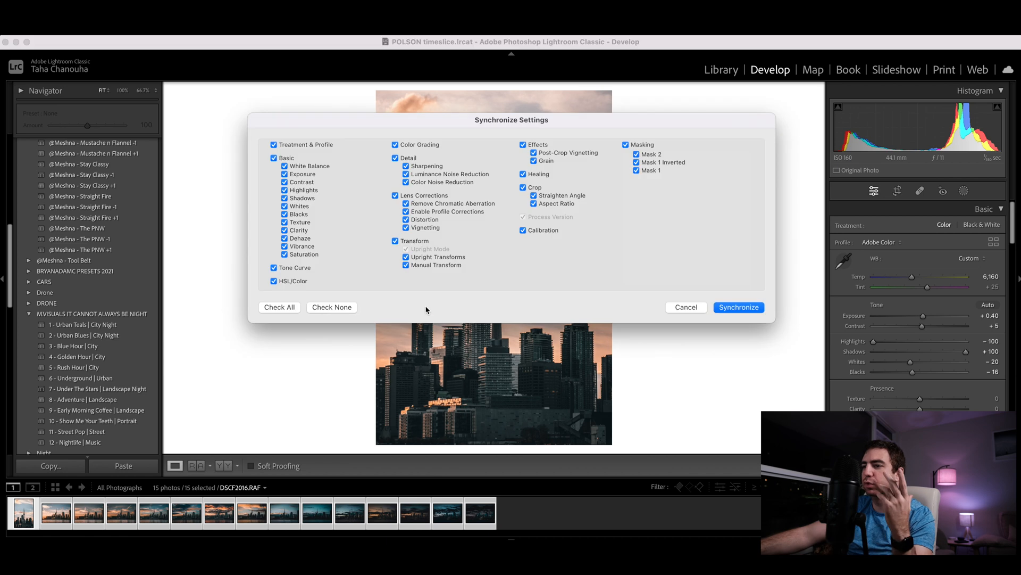
{"action": "mouse_move", "coordinate": [592, 285]}
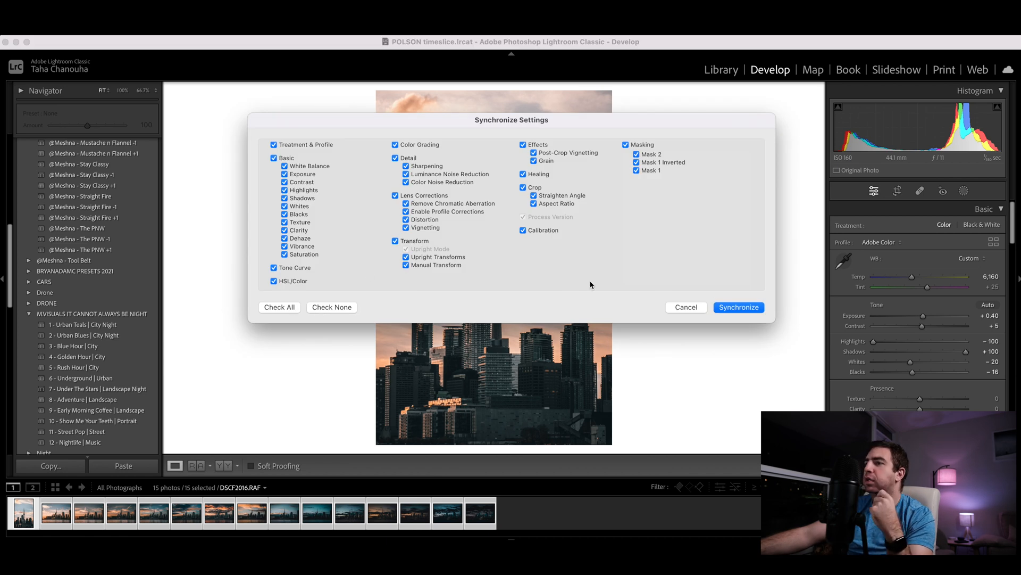
{"action": "mouse_move", "coordinate": [298, 232]}
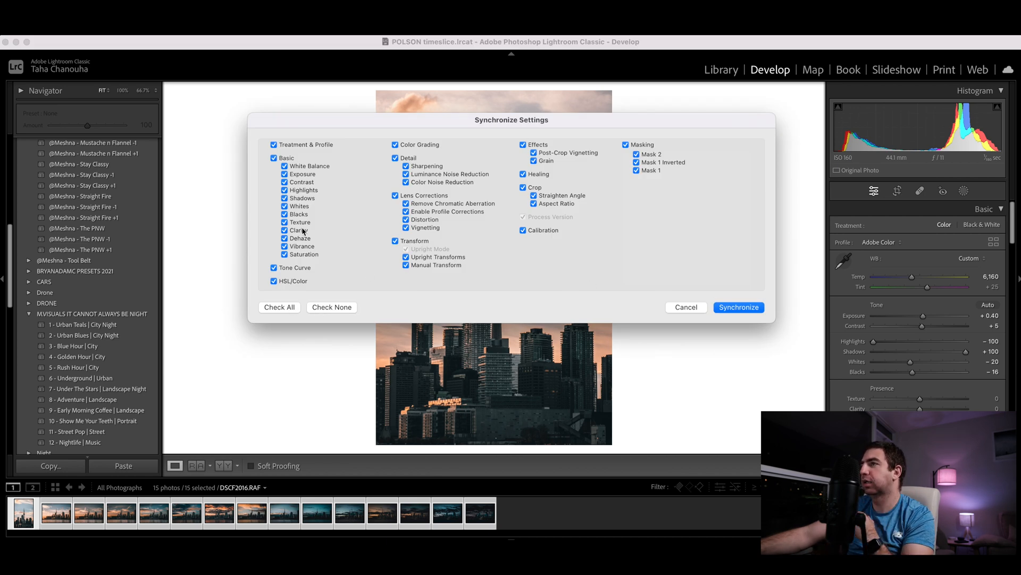
{"action": "left_click", "coordinate": [332, 306]}
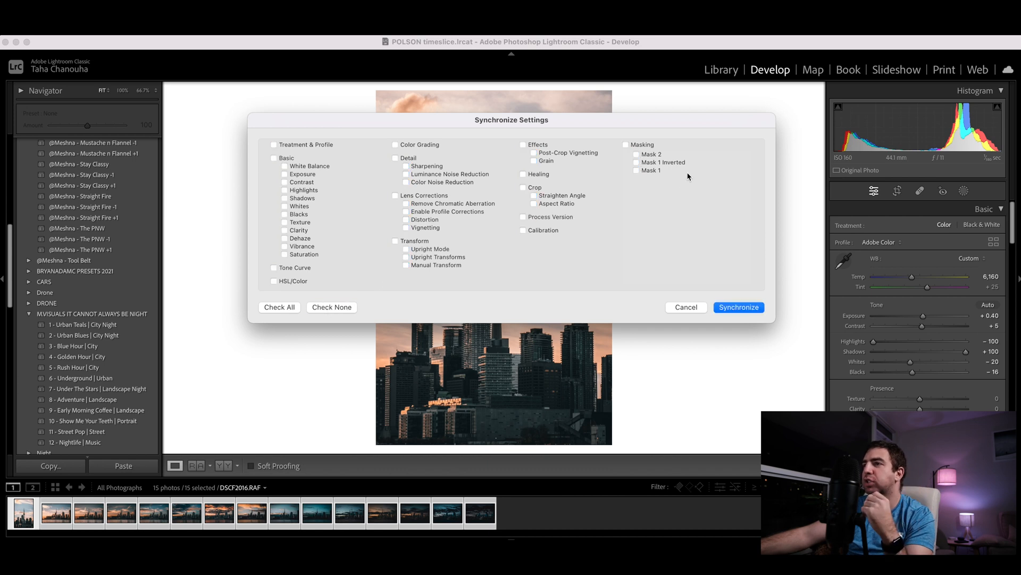
{"action": "left_click", "coordinate": [524, 186]}
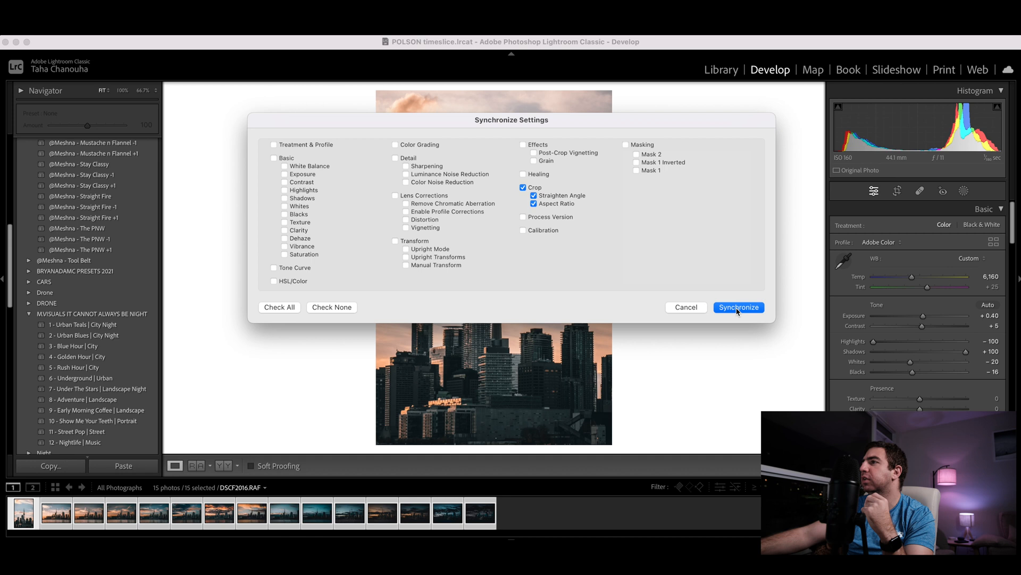
{"action": "left_click", "coordinate": [739, 306]}
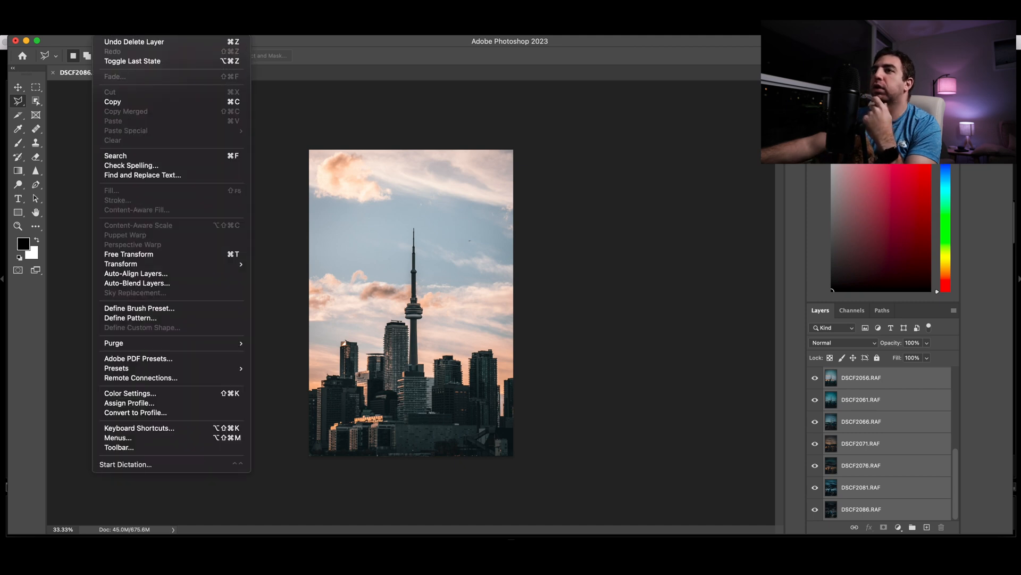
{"action": "mouse_move", "coordinate": [136, 273]}
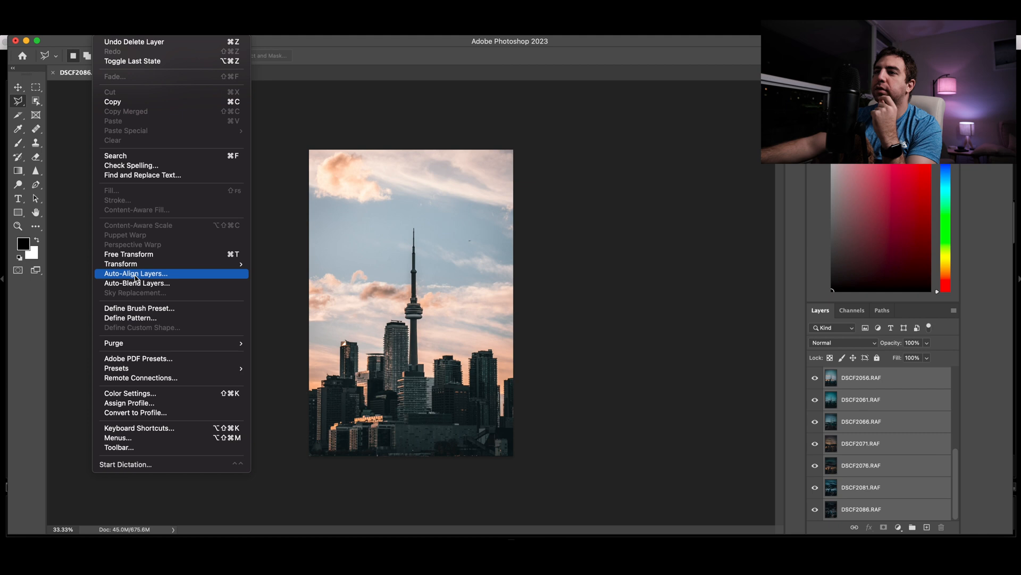
Auto-align the stacked skyline layers with Projection left on Auto.
{"action": "left_click", "coordinate": [135, 273]}
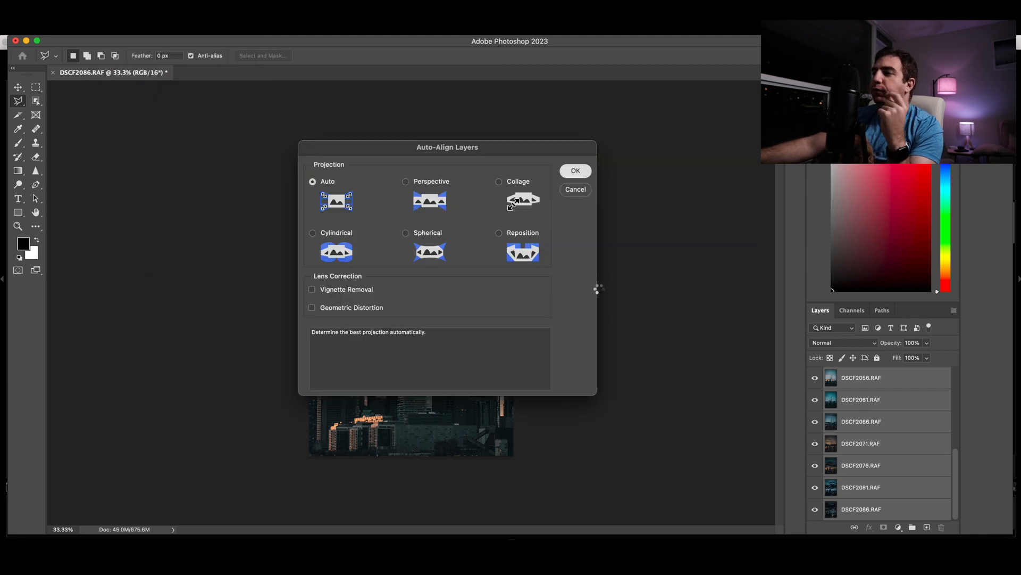
{"action": "left_click", "coordinate": [575, 170]}
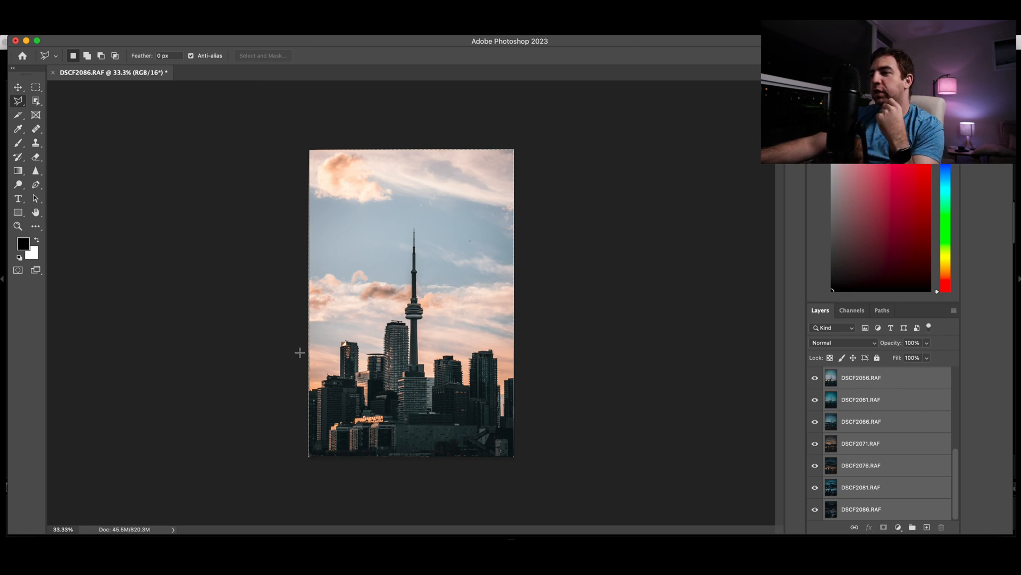
{"action": "mouse_move", "coordinate": [305, 441]}
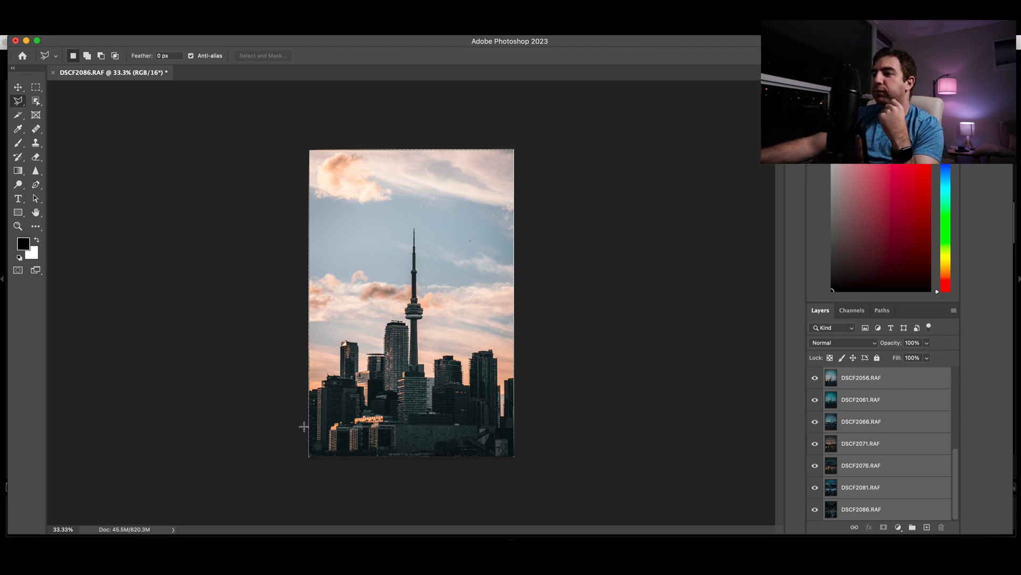
{"action": "mouse_move", "coordinate": [799, 239]}
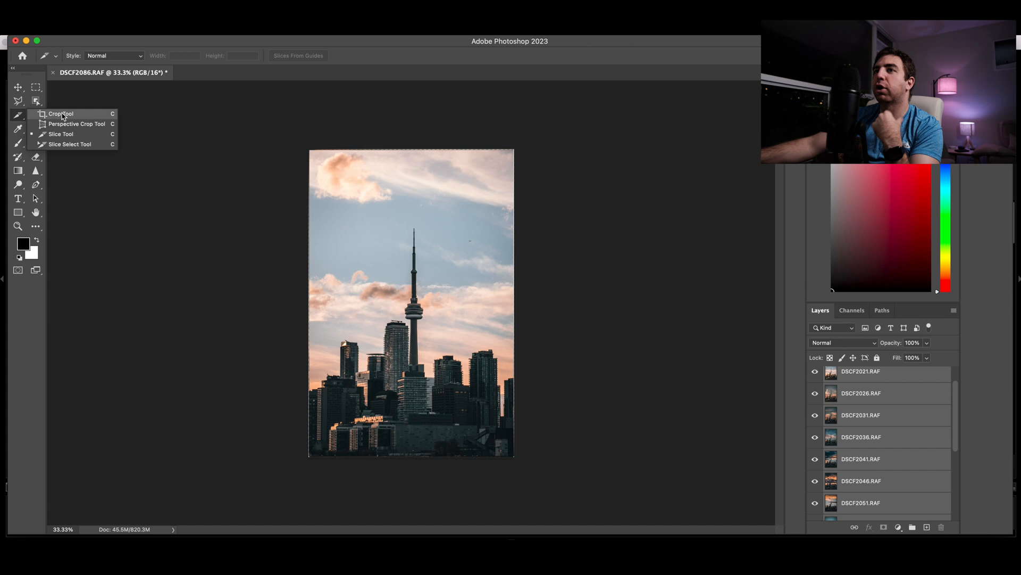
{"action": "left_click", "coordinate": [59, 113]}
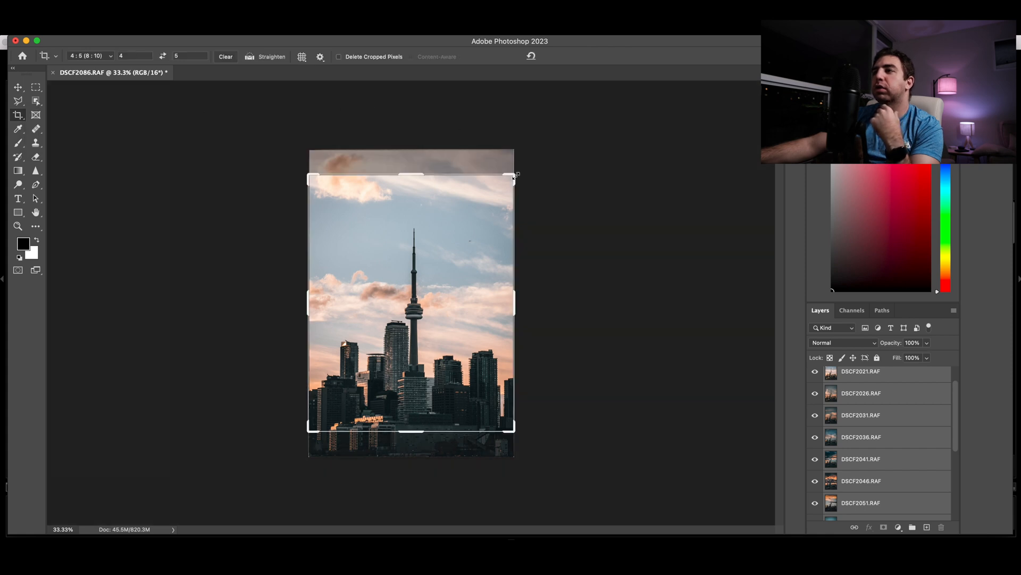
{"action": "left_click_drag", "start_coordinate": [516, 176], "coordinate": [508, 178]}
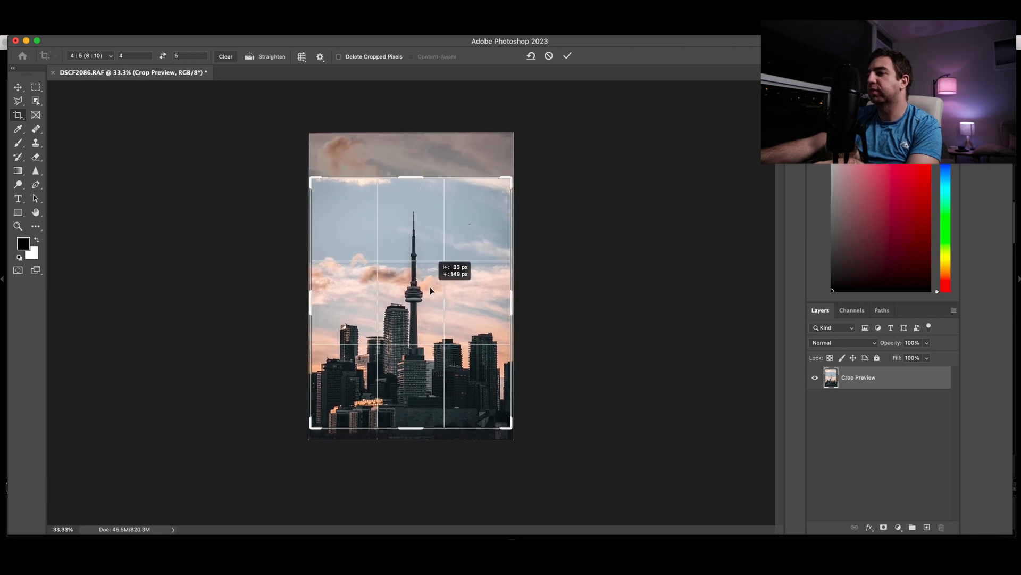
{"action": "left_click_drag", "start_coordinate": [430, 291], "coordinate": [411, 291]}
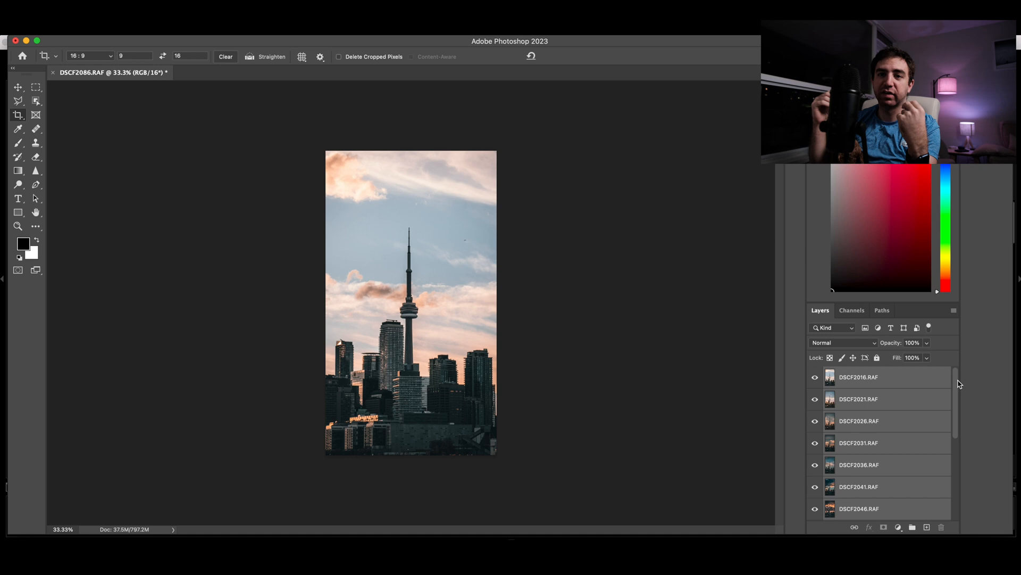
{"action": "mouse_move", "coordinate": [589, 242]}
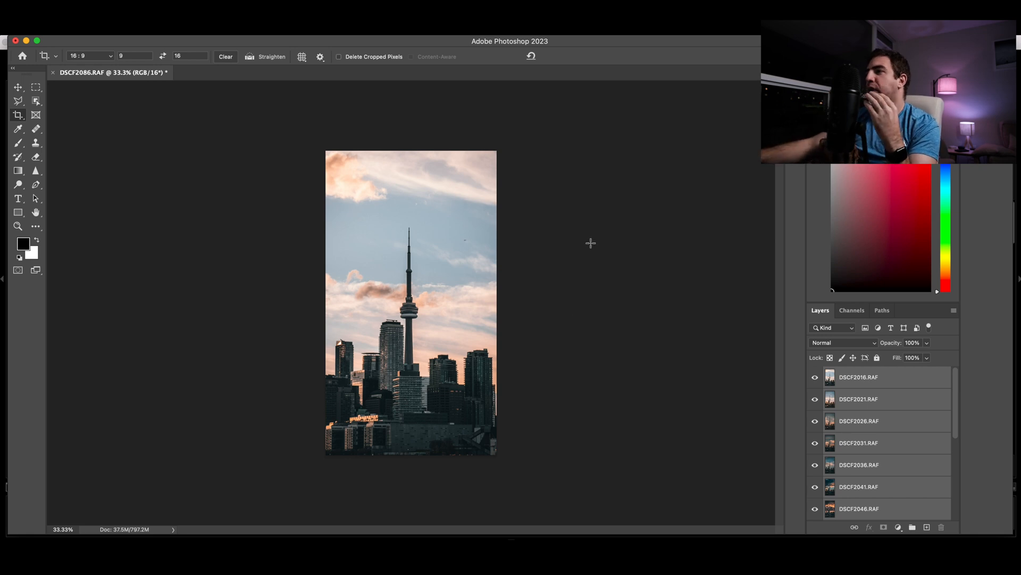
{"action": "mouse_move", "coordinate": [670, 296]}
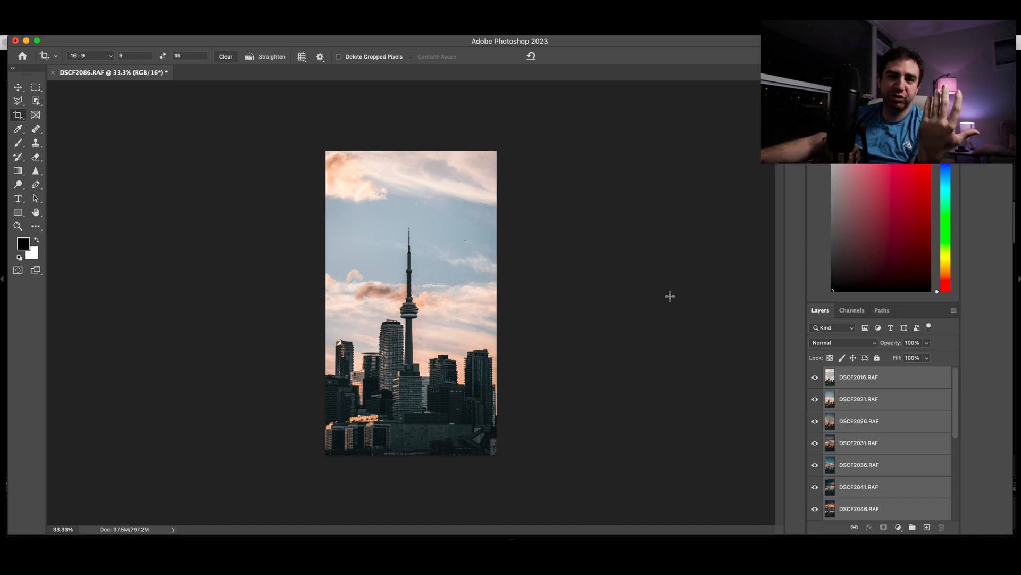
Create a guide layout of 15 columns with no gutter and rows disabled on the top layer.
{"action": "scroll", "scroll_direction": "down", "scroll_amount": 3}
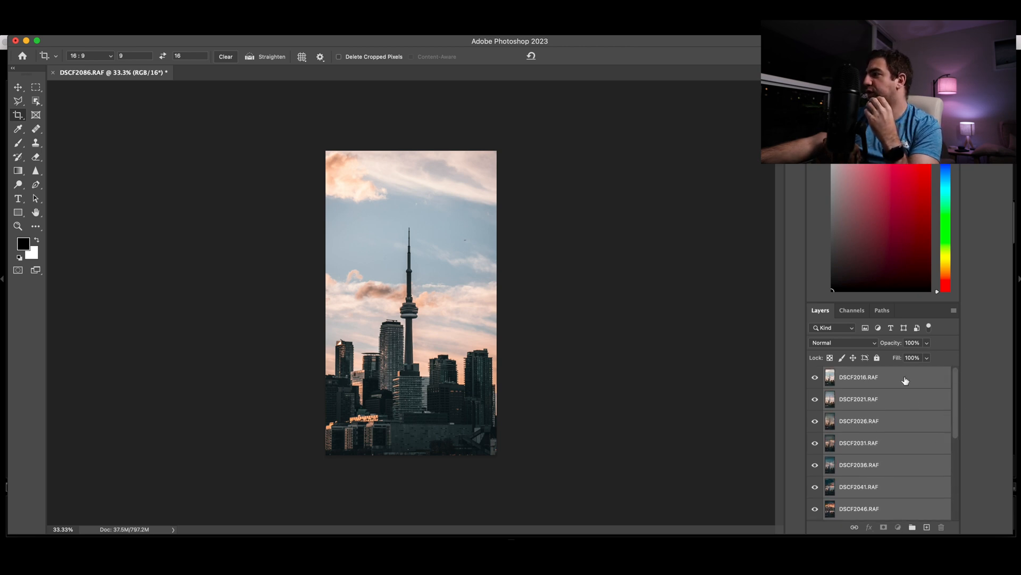
{"action": "left_click", "coordinate": [879, 377]}
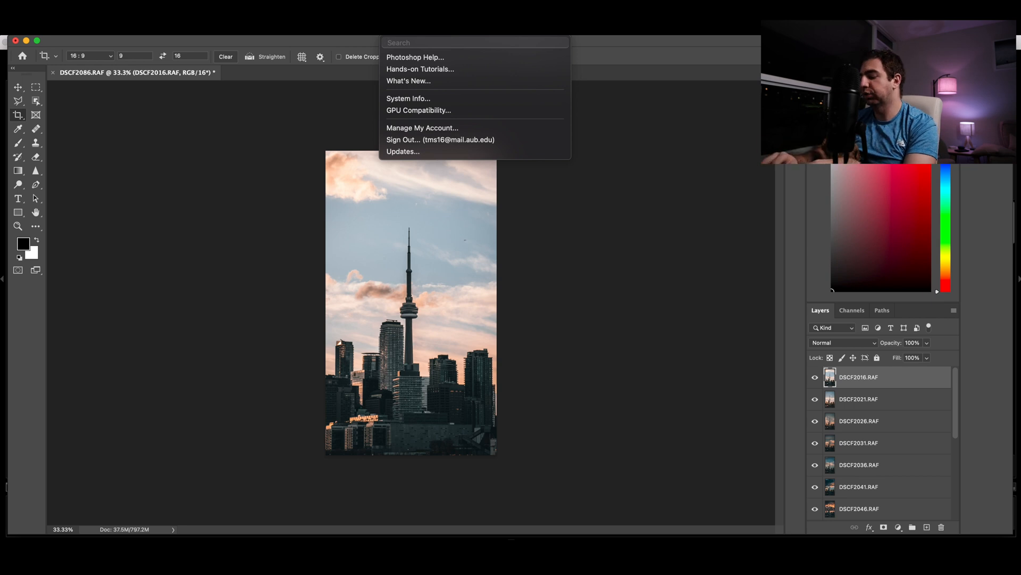
{"action": "type", "text": "GUIDE"}
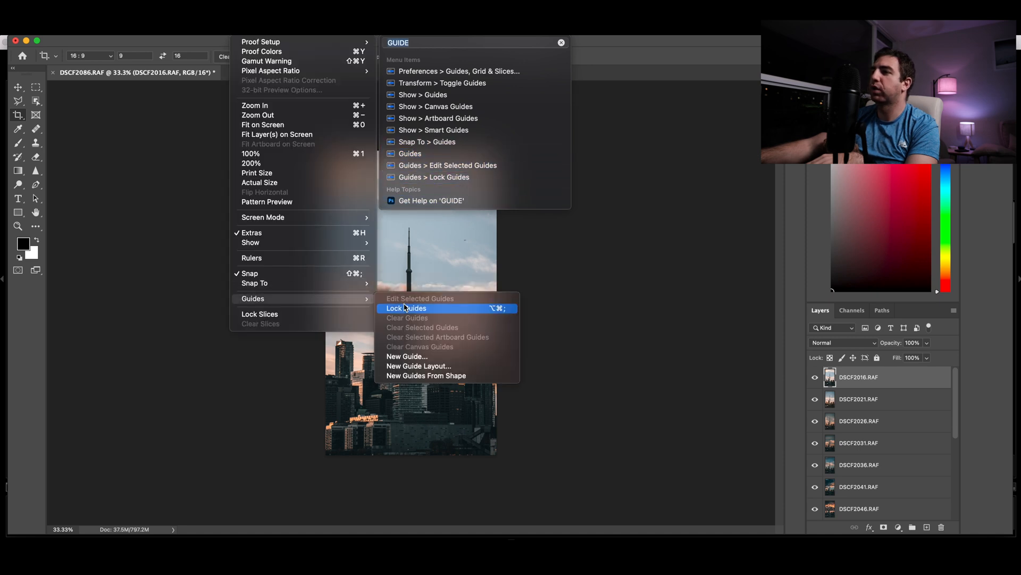
{"action": "left_click", "coordinate": [420, 366]}
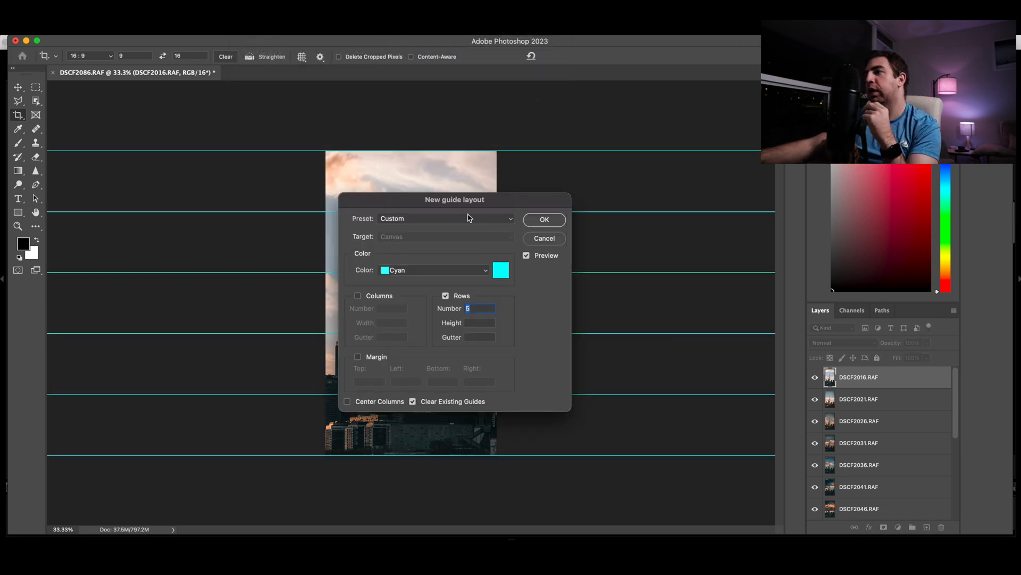
{"action": "left_click", "coordinate": [358, 296]}
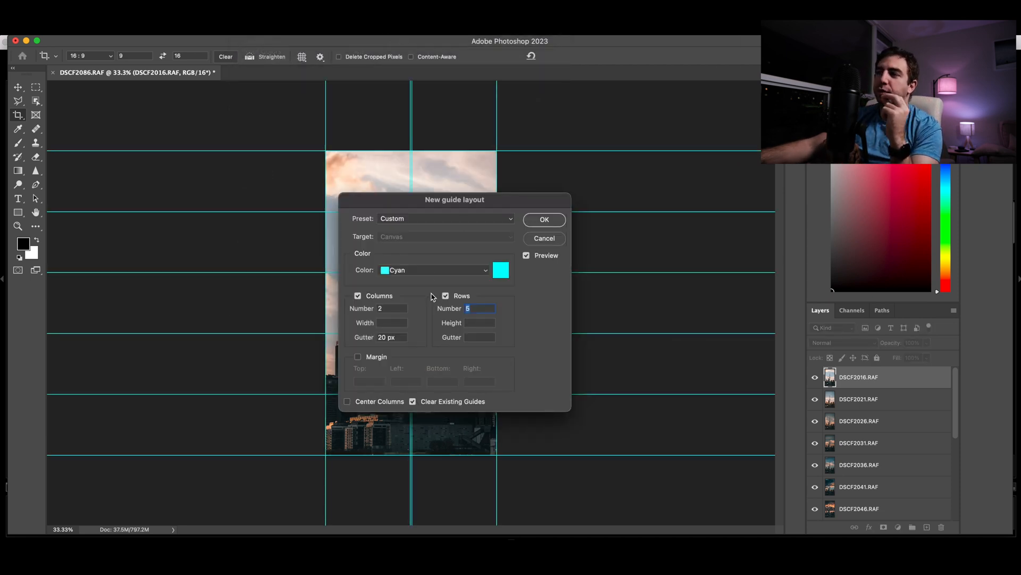
{"action": "left_click", "coordinate": [445, 296]}
{"action": "type", "text": "15"}
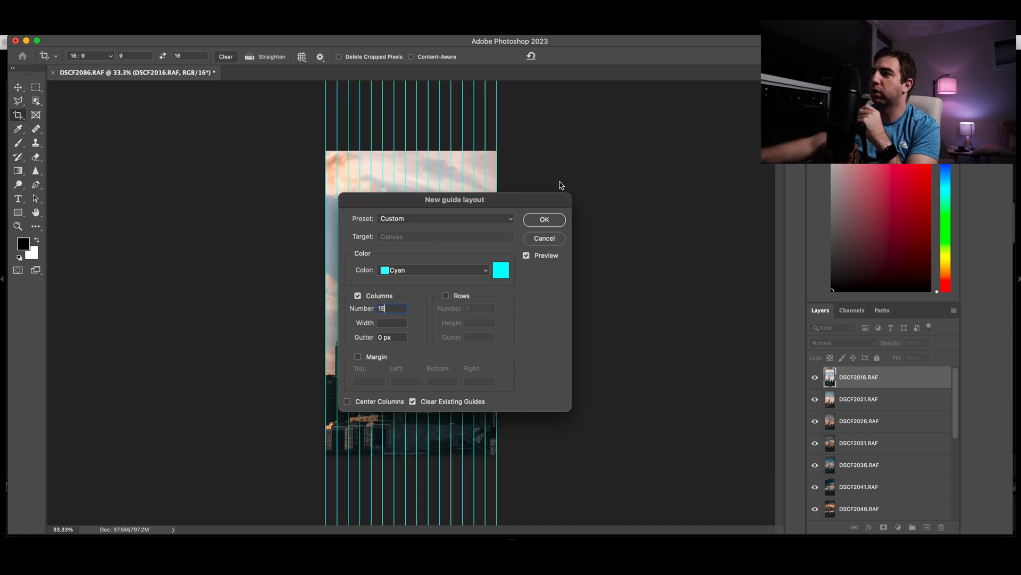
{"action": "left_click", "coordinate": [544, 219]}
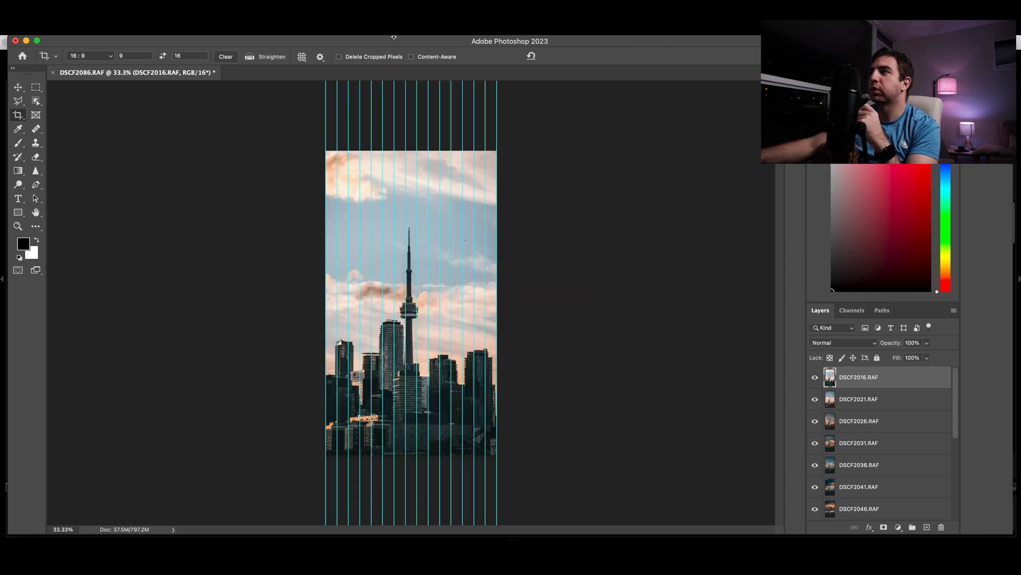
Show the rulers along the canvas edges via the 'ruler' search.
{"action": "type", "text": "ruler"}
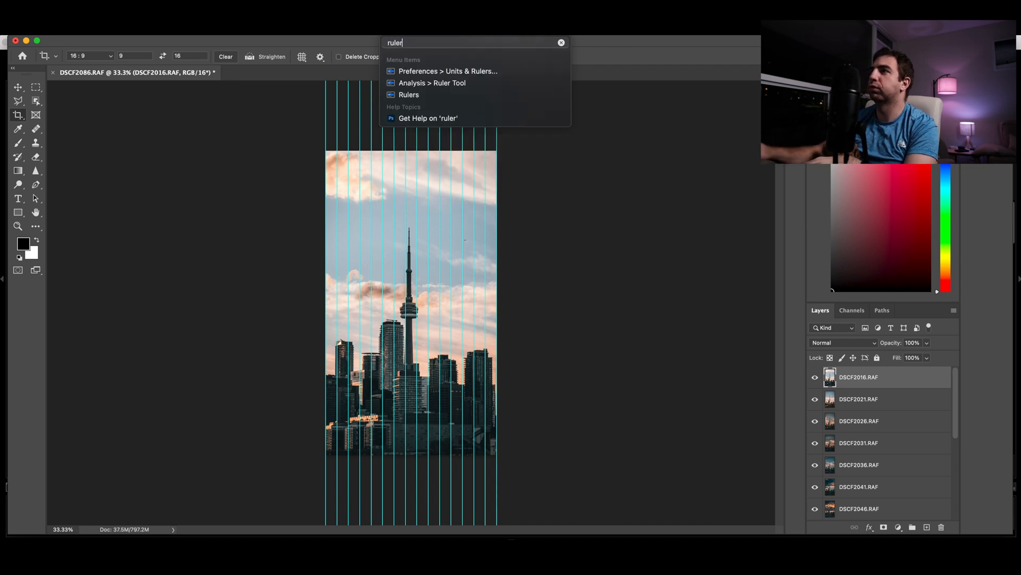
{"action": "left_click", "coordinate": [409, 94]}
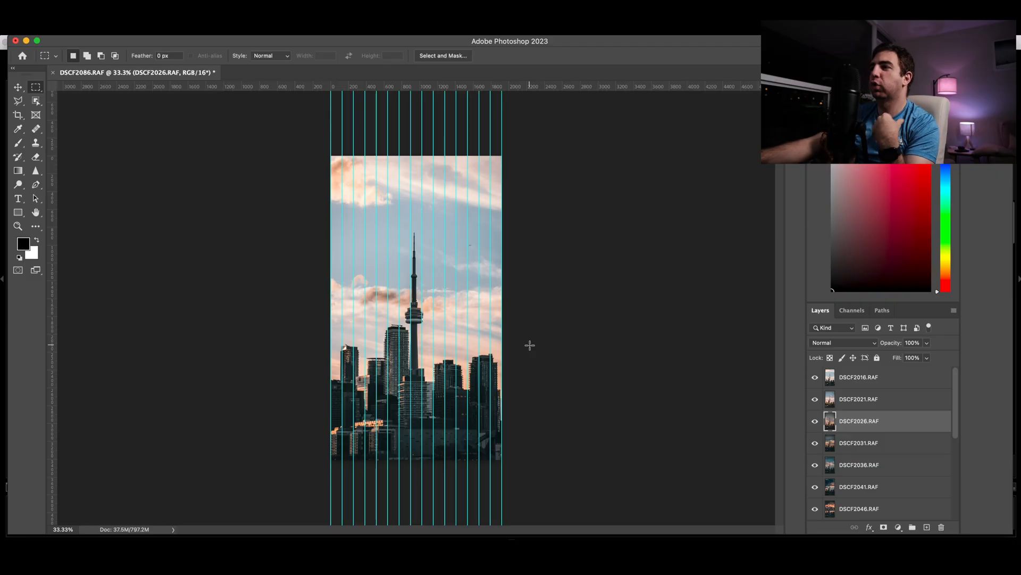
{"action": "mouse_move", "coordinate": [289, 154]}
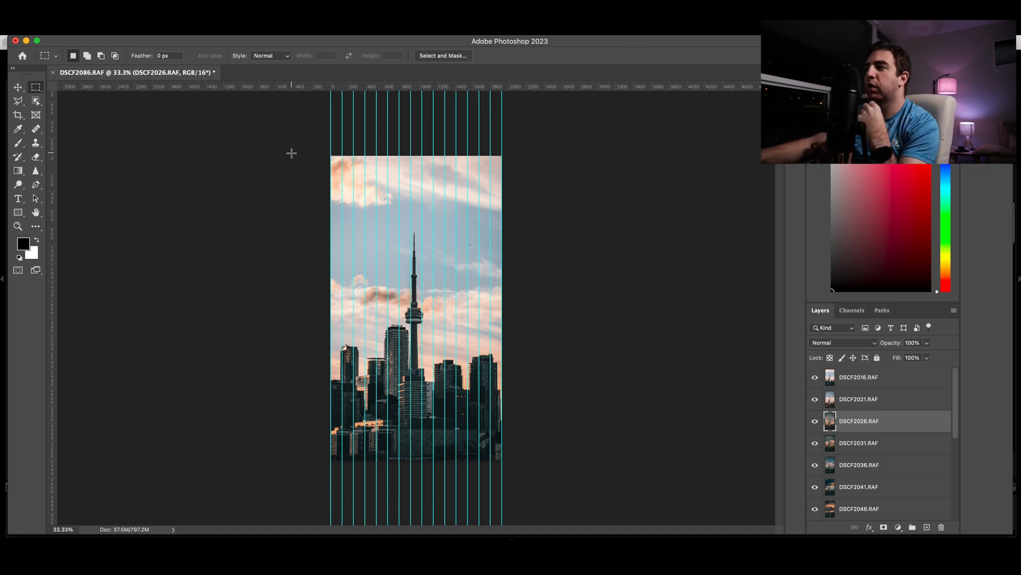
{"action": "mouse_move", "coordinate": [901, 378]}
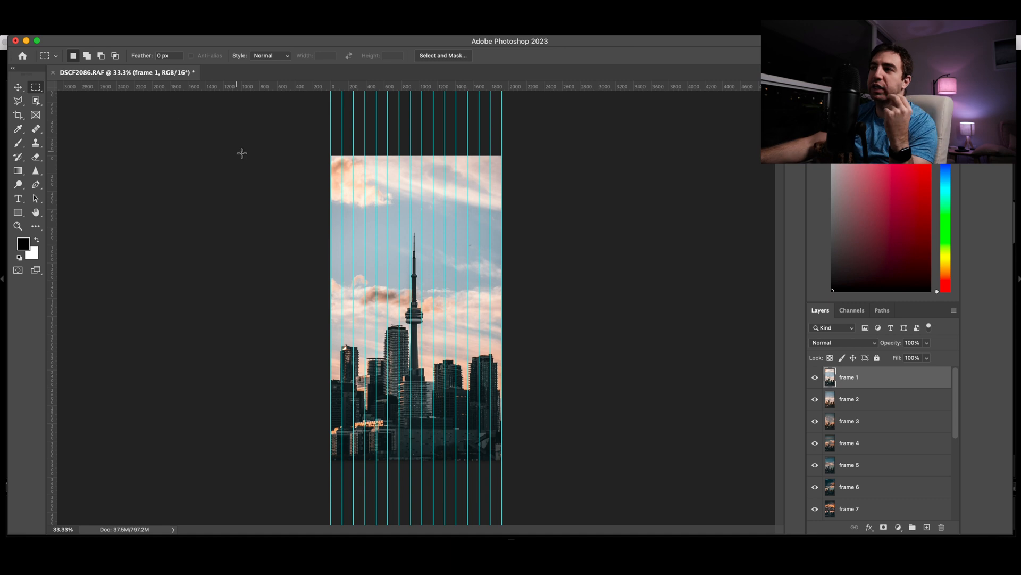
Mask frame 1 to the leftmost column slice and move its guide aside, then select frame 2.
{"action": "left_click_drag", "start_coordinate": [332, 160], "coordinate": [349, 463]}
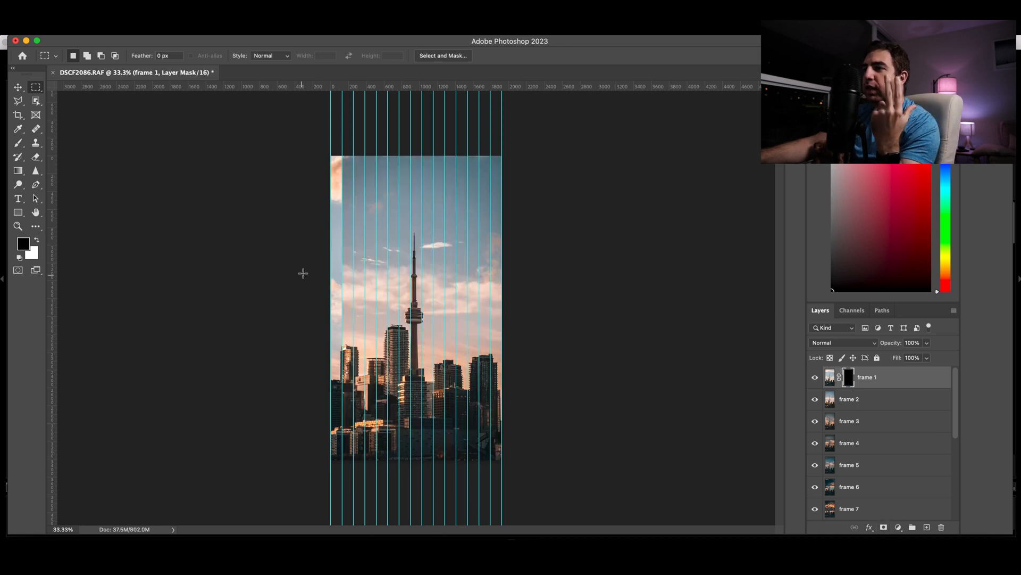
{"action": "left_click", "coordinate": [17, 87]}
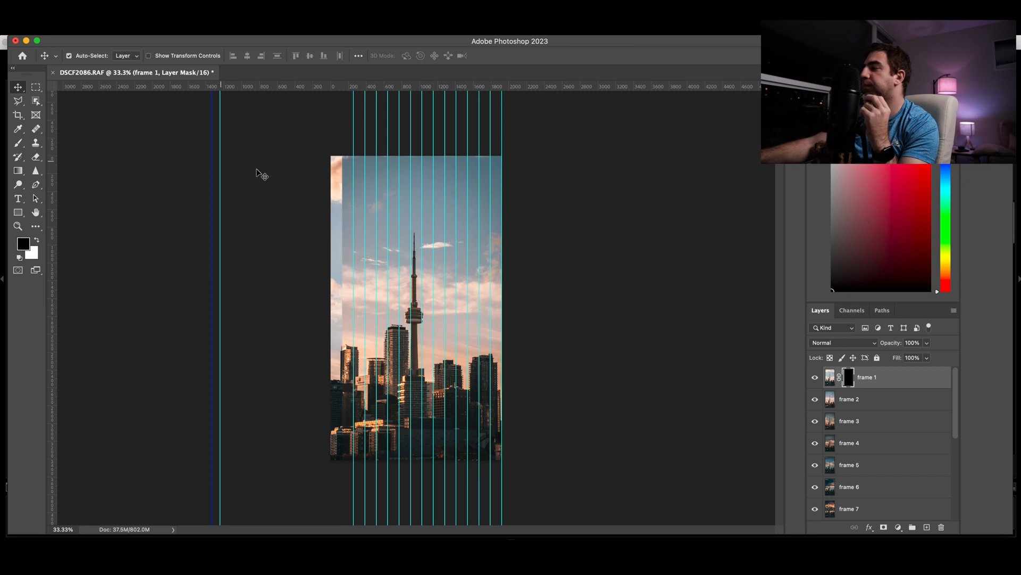
{"action": "left_click", "coordinate": [870, 399]}
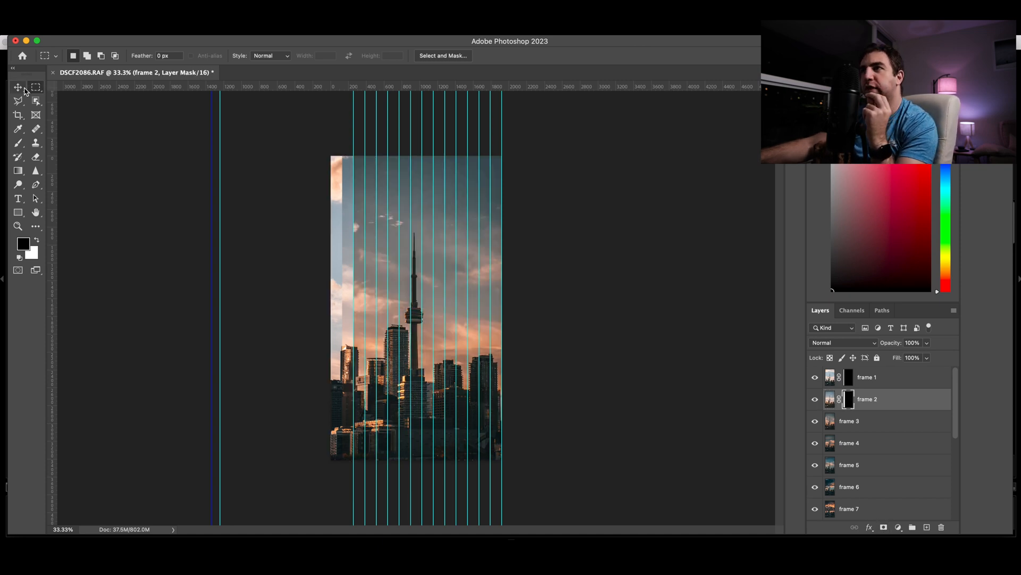
{"action": "left_click", "coordinate": [18, 85]}
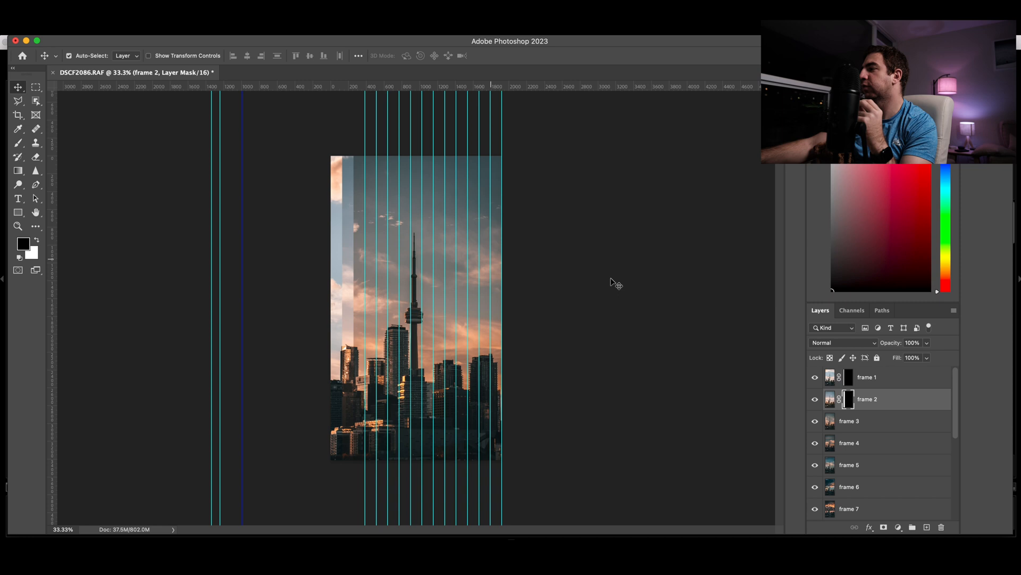
Repeat the column masking for frames 2 and 3, moving each used guide and selecting frame 4.
{"action": "left_click", "coordinate": [850, 421]}
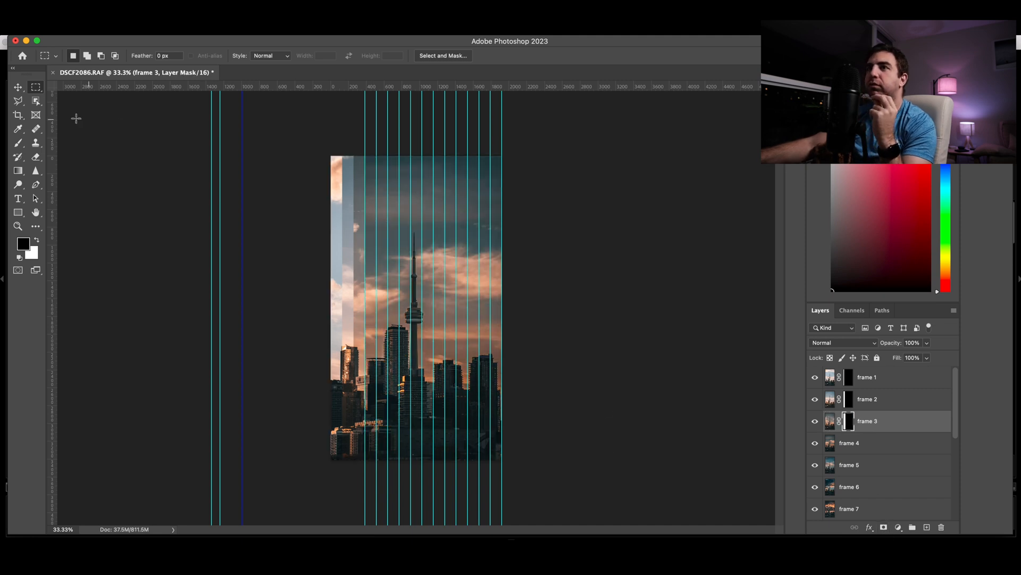
{"action": "left_click", "coordinate": [16, 88]}
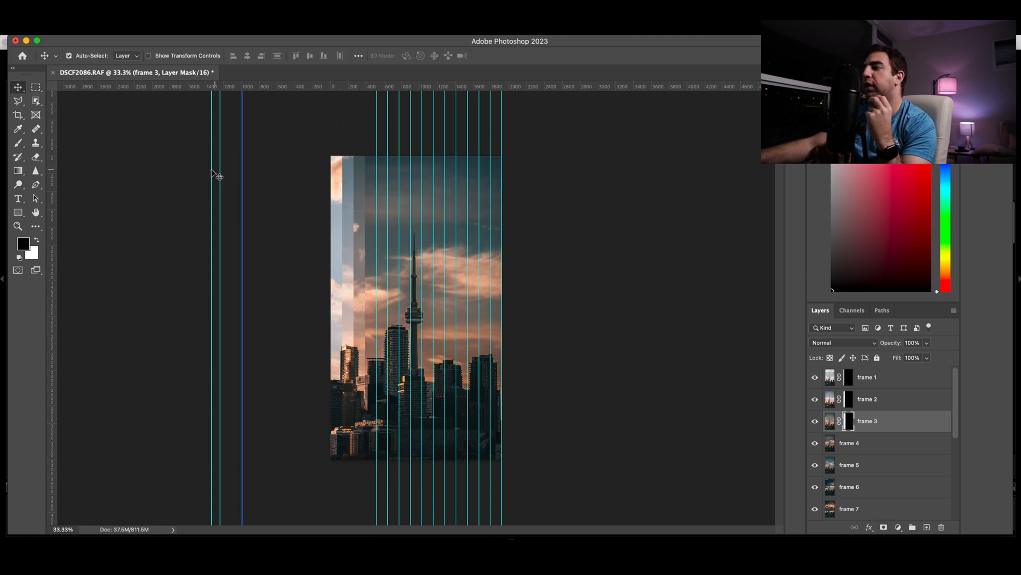
{"action": "left_click", "coordinate": [849, 442]}
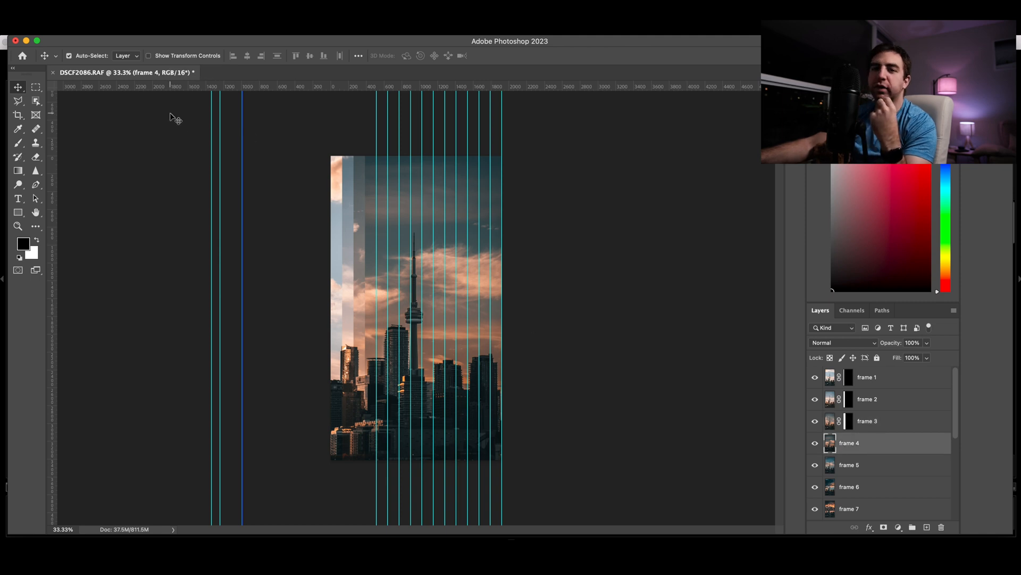
{"action": "mouse_move", "coordinate": [181, 130]}
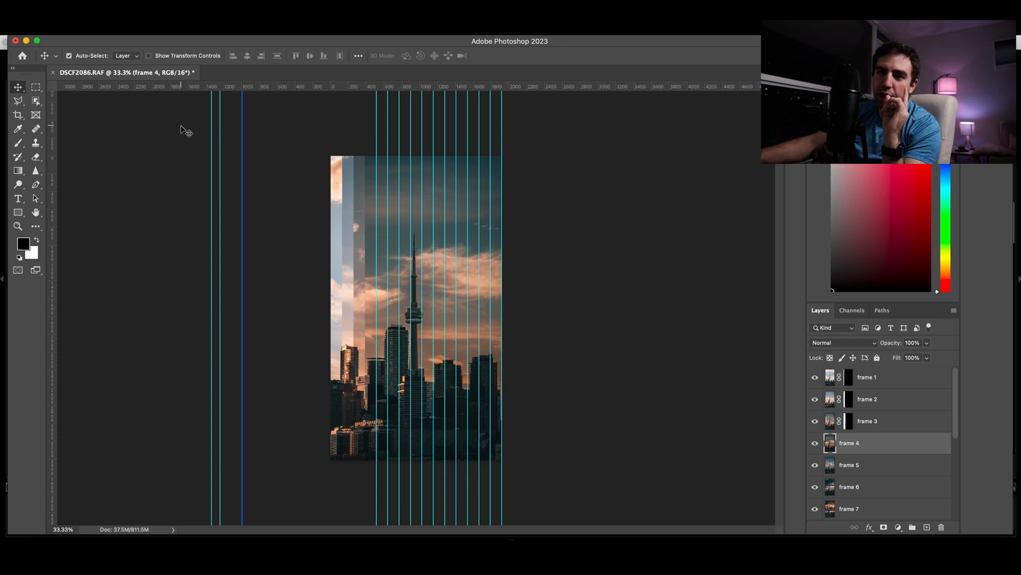
{"action": "left_click", "coordinate": [33, 86]}
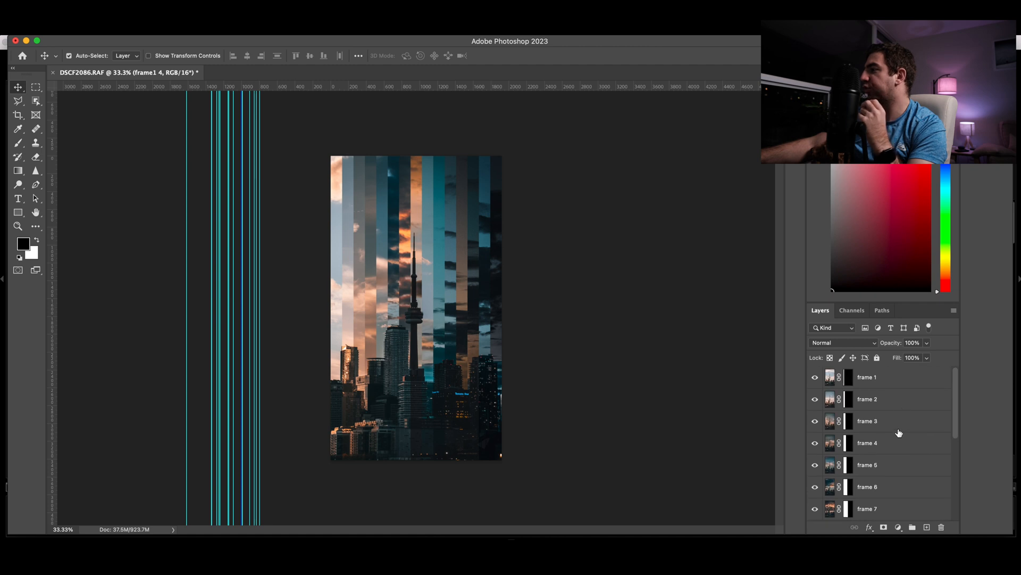
Merge a visible copy of the masked frame strips into a new Layer 1 on top of the stack.
{"action": "left_click", "coordinate": [866, 376]}
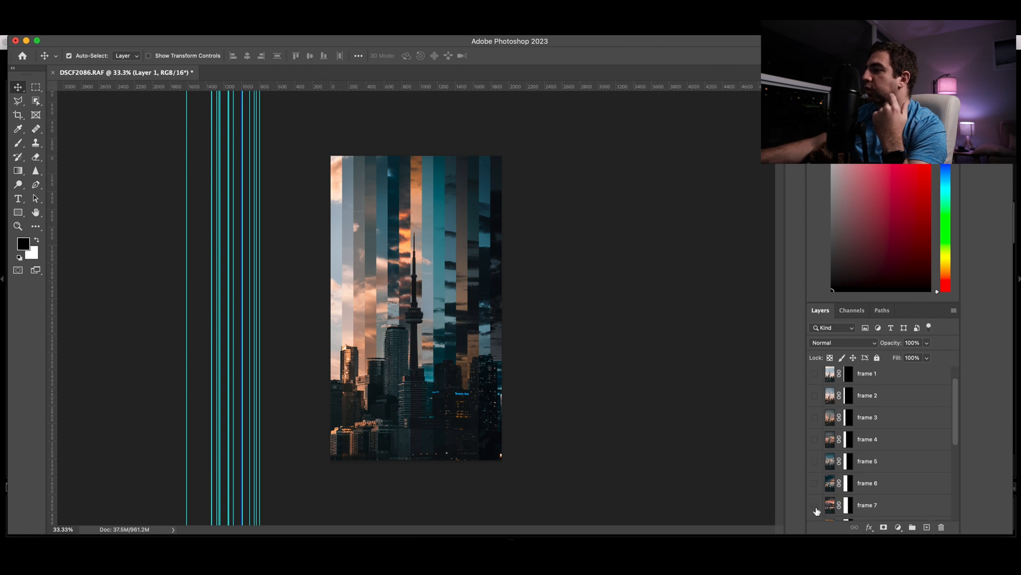
{"action": "scroll", "scroll_direction": "down", "scroll_amount": 3}
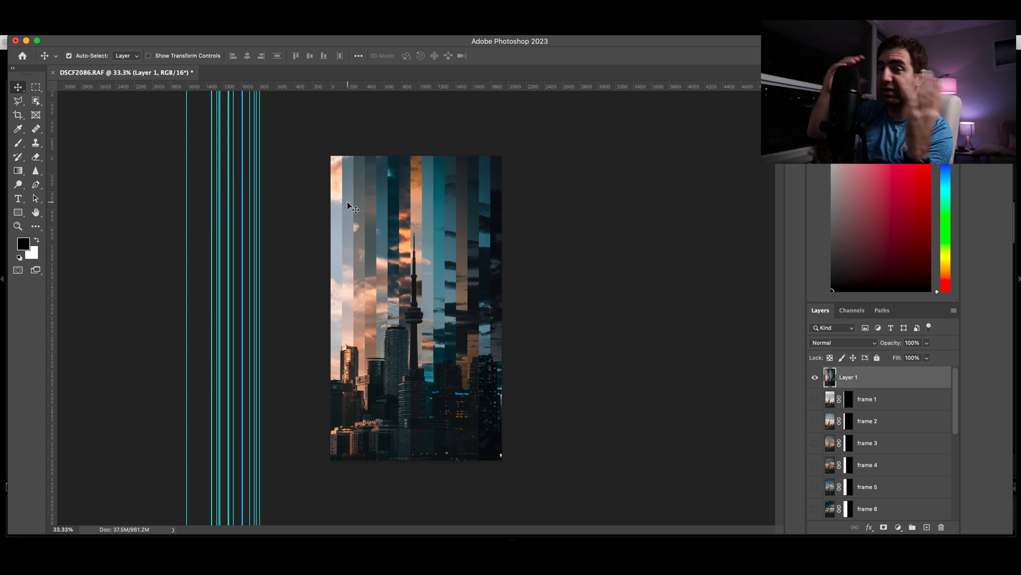
{"action": "mouse_move", "coordinate": [585, 247]}
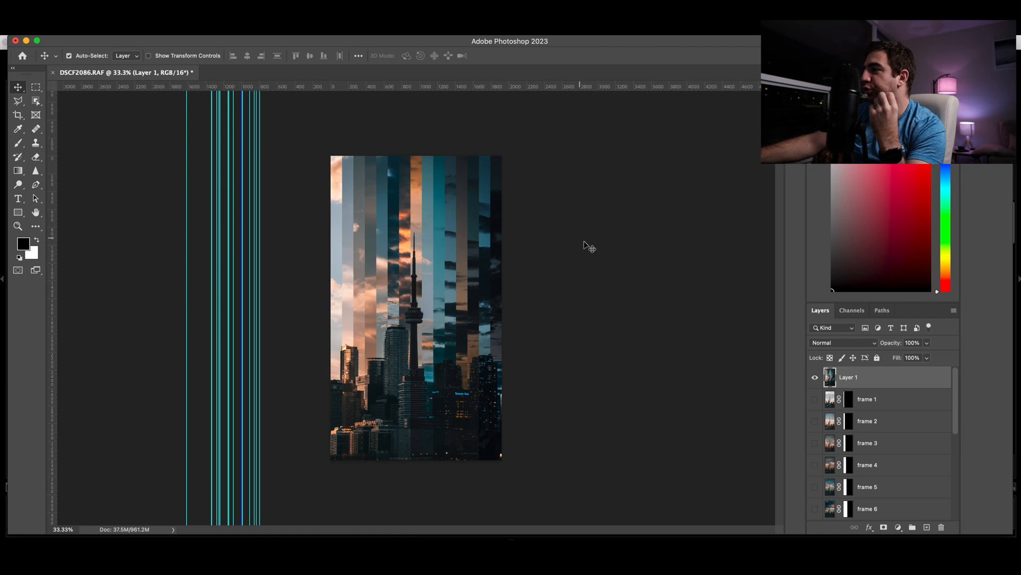
Hide Layer 1 and delete the layer masks from frames 1, 2 and 11 so full images show again.
{"action": "left_click", "coordinate": [815, 376]}
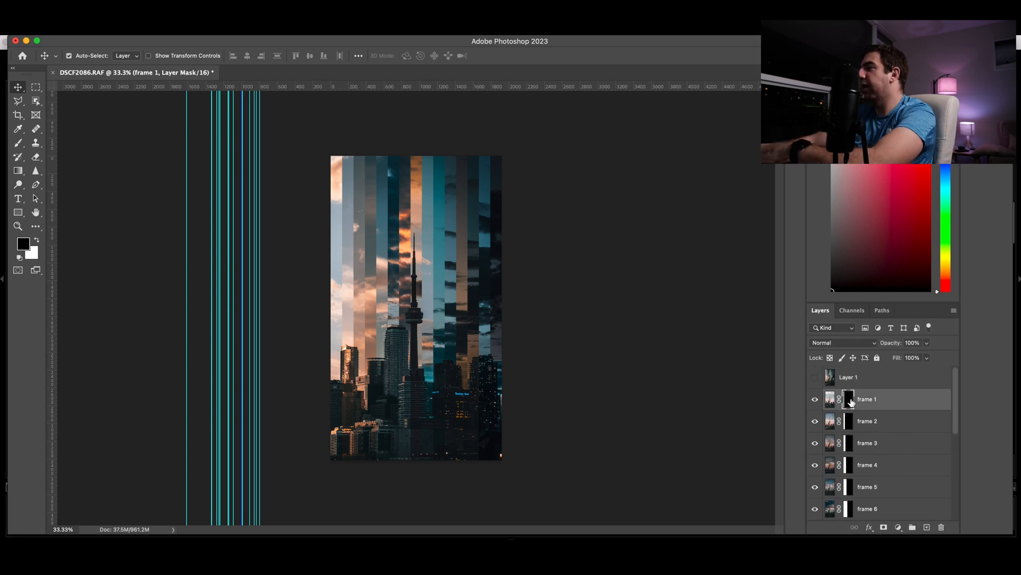
{"action": "right_click", "coordinate": [847, 399]}
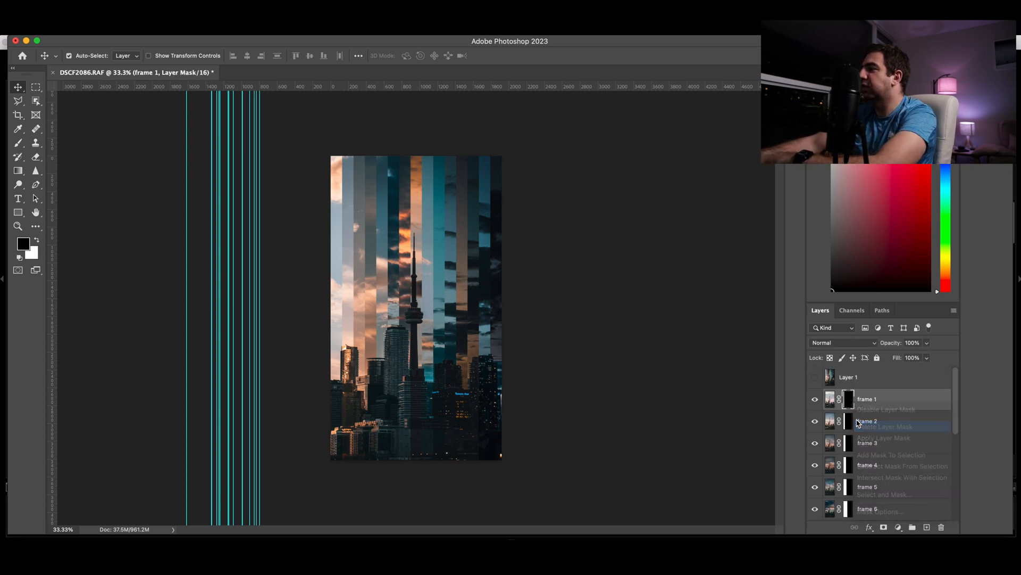
{"action": "right_click", "coordinate": [845, 442]}
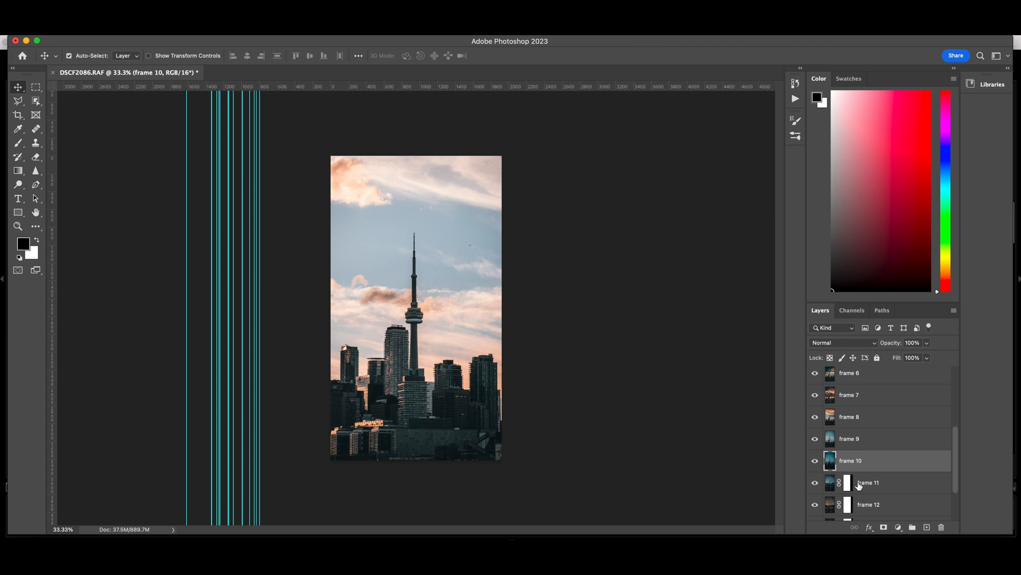
{"action": "right_click", "coordinate": [858, 483]}
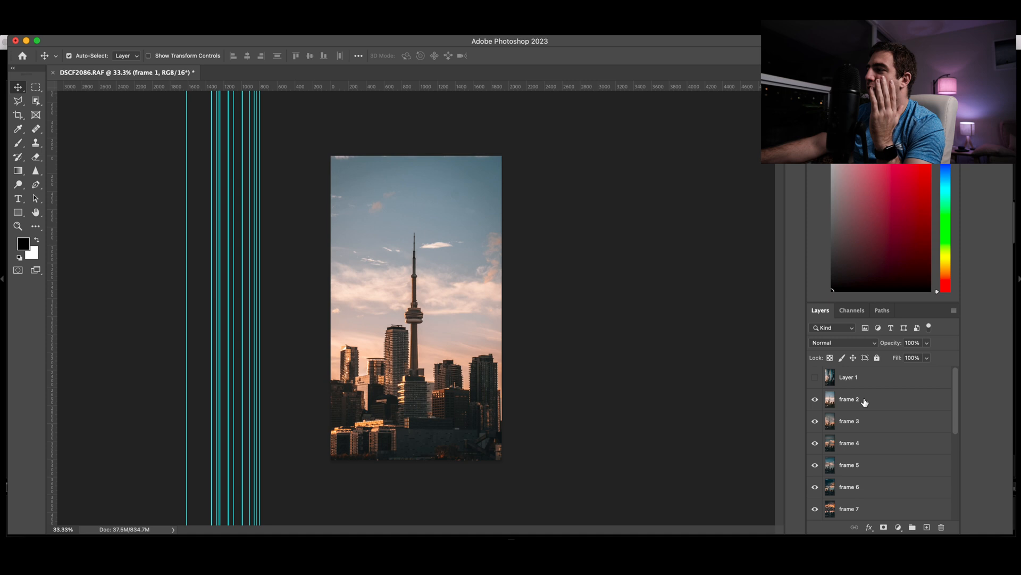
{"action": "left_click", "coordinate": [864, 399]}
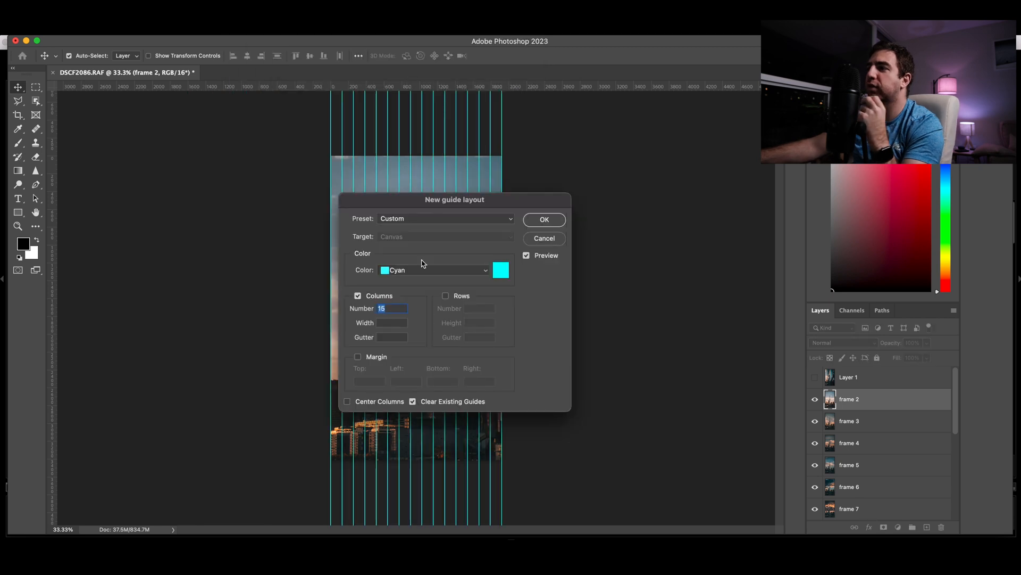
Apply the 15-column guide layout again and mask frame 3 into its own vertical strip.
{"action": "left_click", "coordinate": [543, 219]}
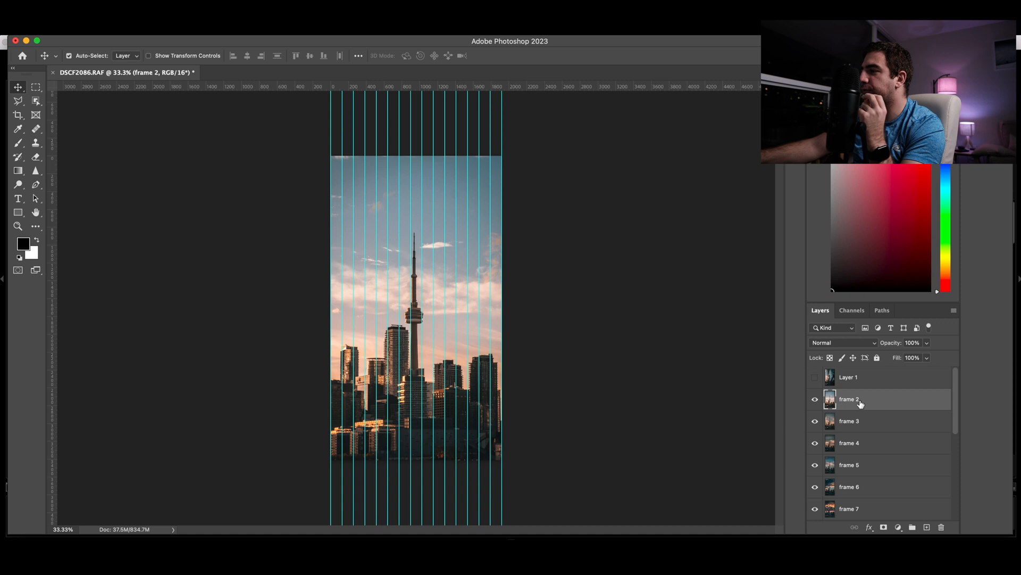
{"action": "mouse_move", "coordinate": [283, 91]}
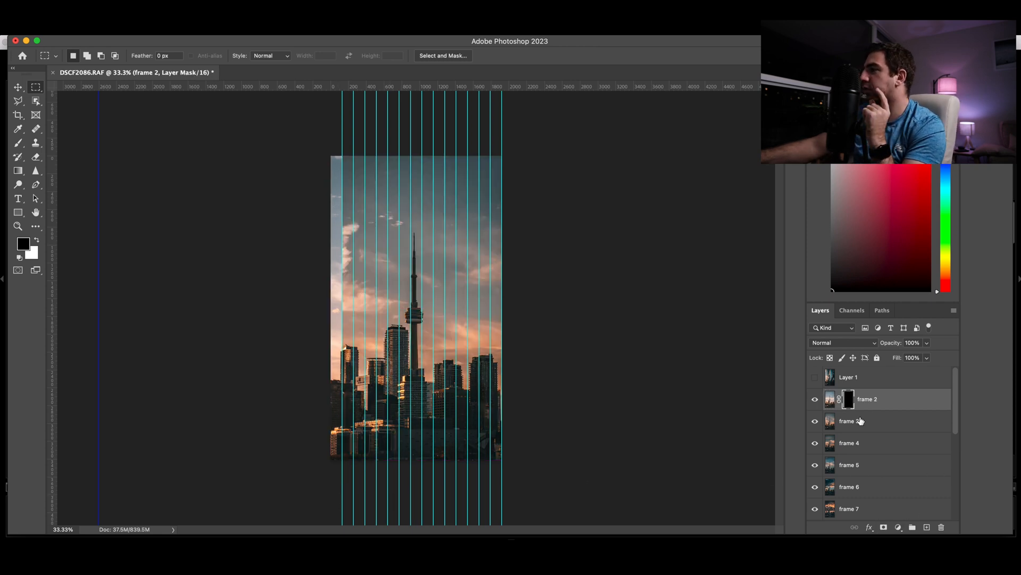
{"action": "left_click", "coordinate": [859, 421]}
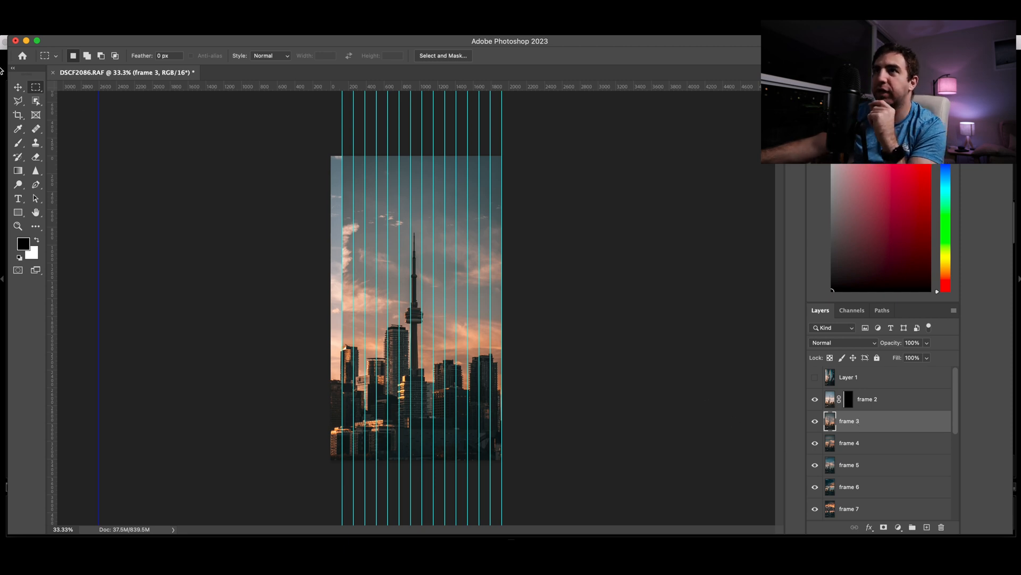
{"action": "left_click", "coordinate": [19, 87]}
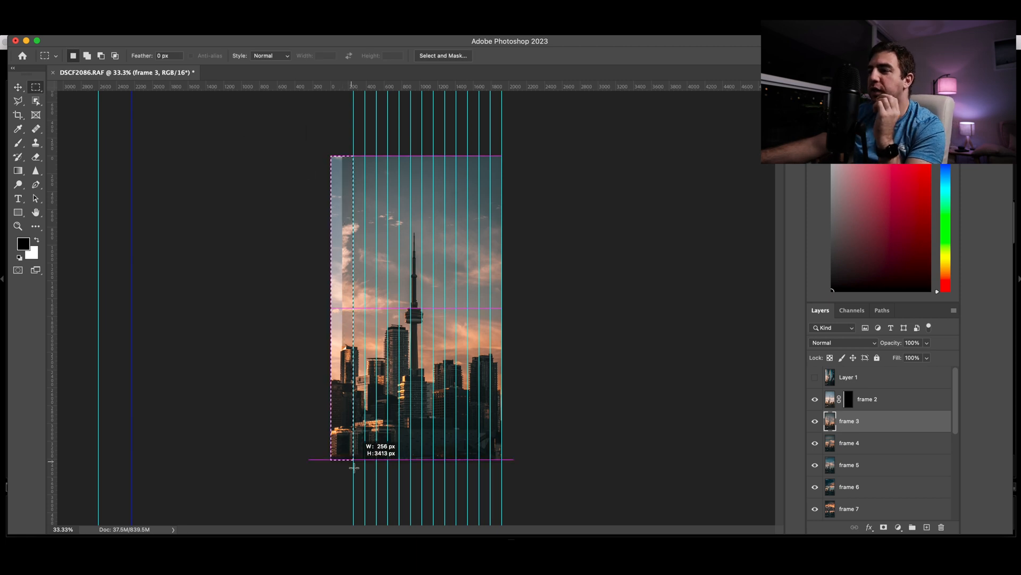
{"action": "left_click", "coordinate": [886, 527]}
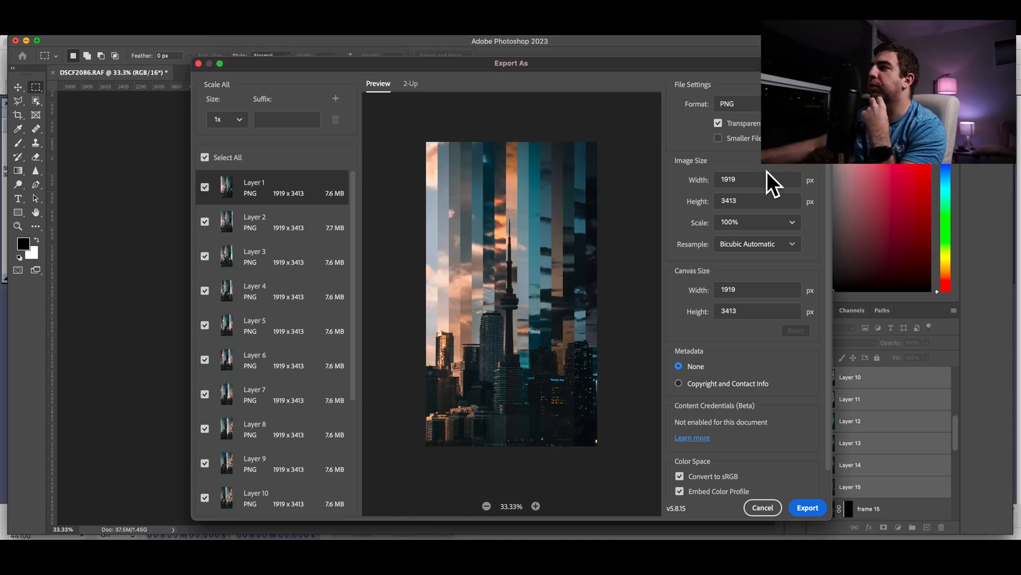
Set the Export As width to 1080 pixels, format JPG, and adjust the quality level.
{"action": "left_click", "coordinate": [758, 178]}
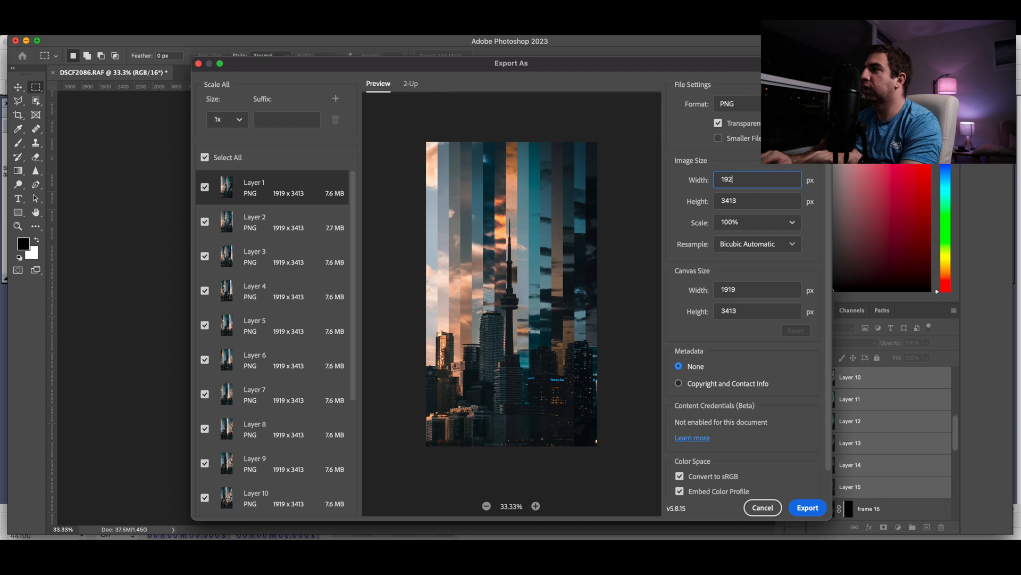
{"action": "type", "text": "10890"}
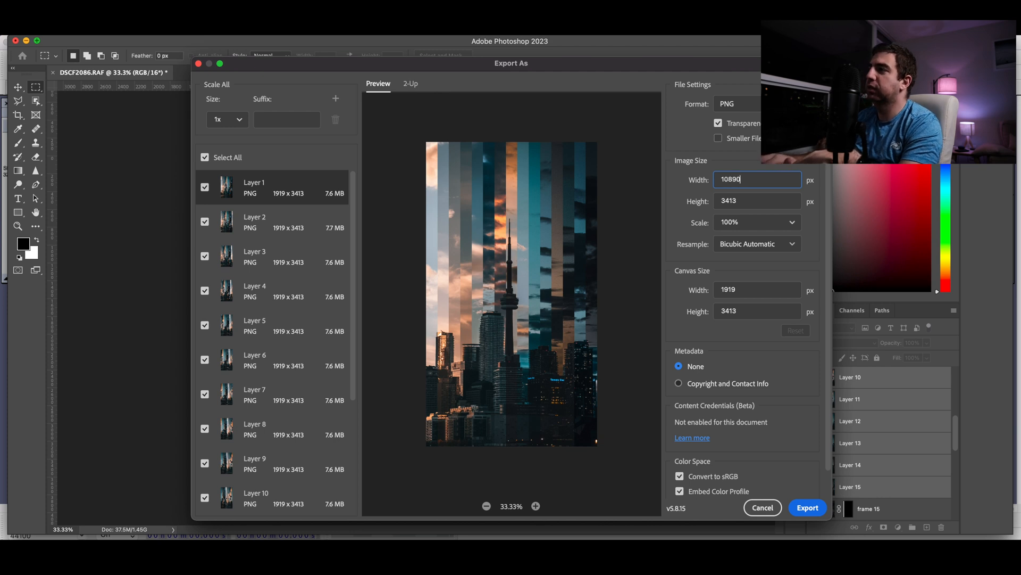
{"action": "type", "text": "1080"}
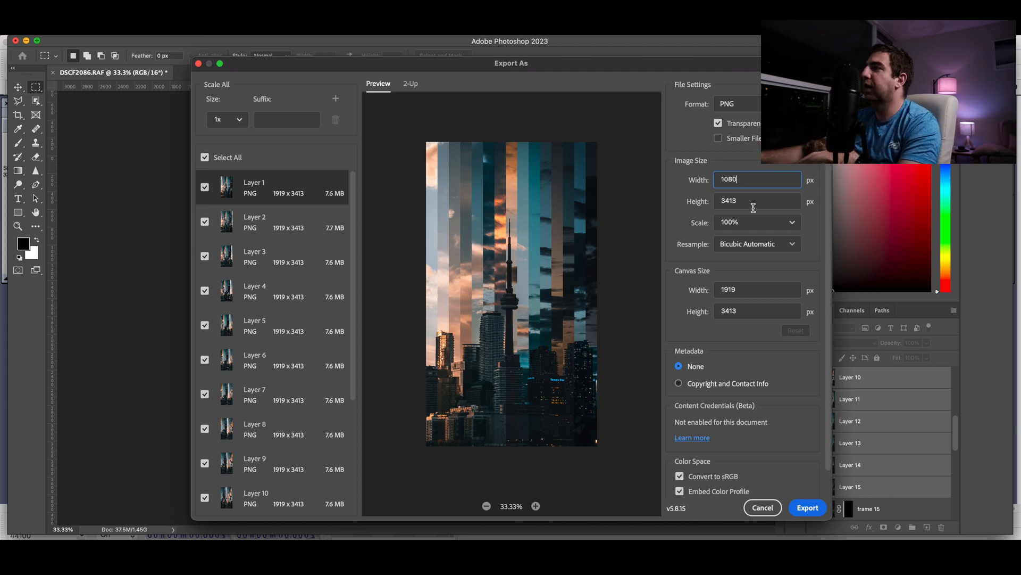
{"action": "left_click", "coordinate": [757, 103]}
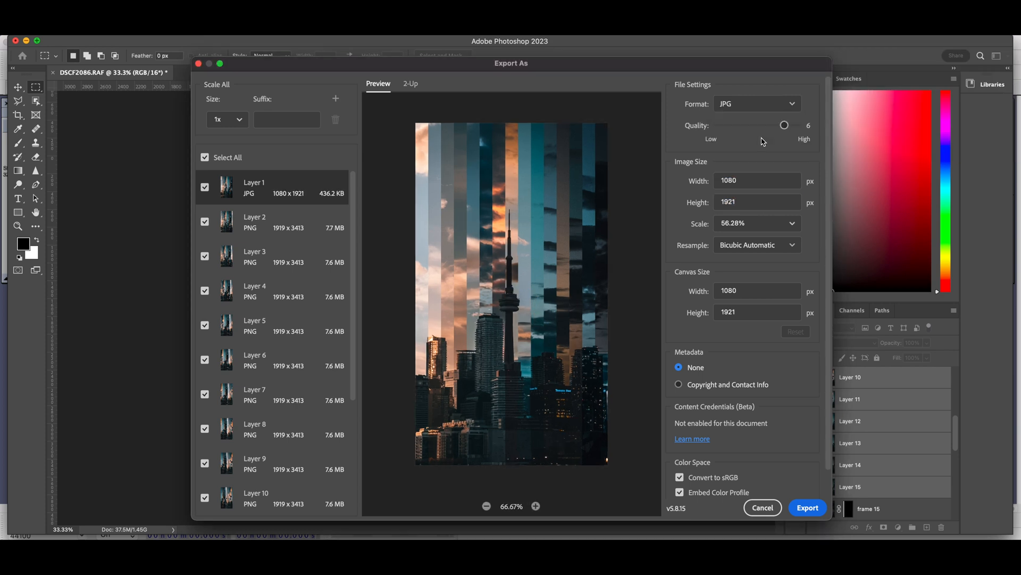
{"action": "left_click", "coordinate": [757, 103]}
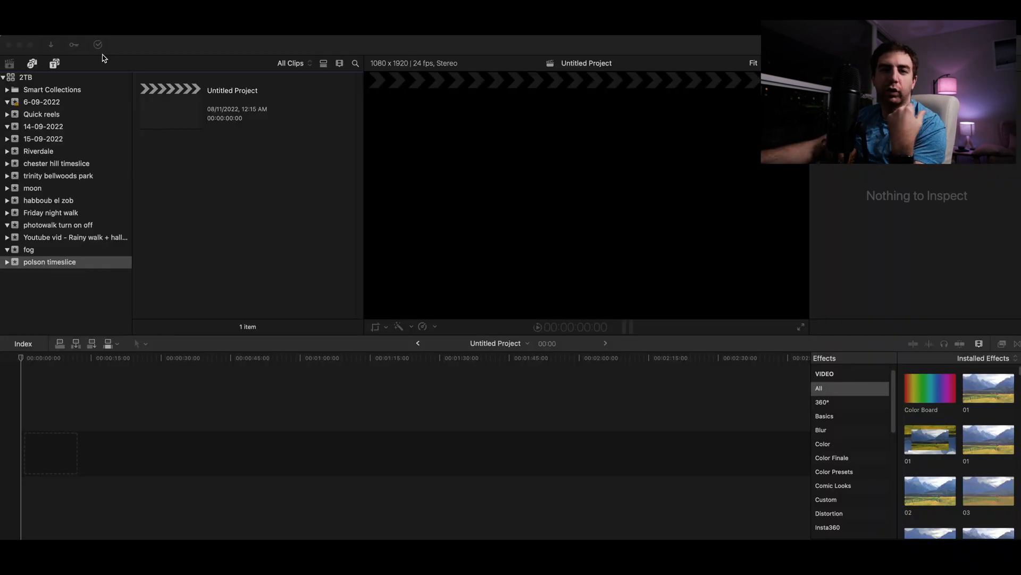
{"action": "mouse_move", "coordinate": [212, 91]}
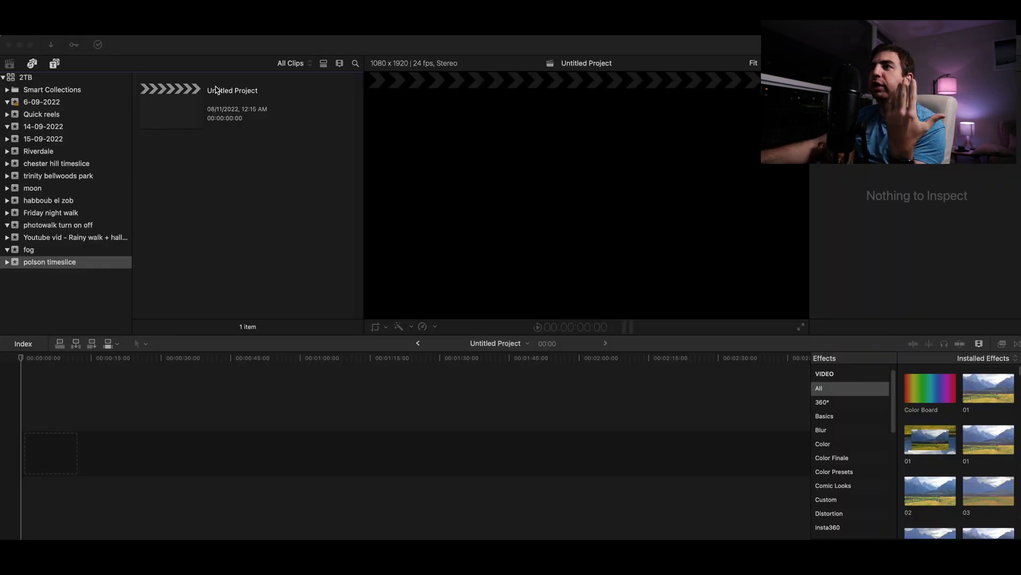
Start renaming the Untitled Project in the browser to 'timeslice'.
{"action": "left_click", "coordinate": [171, 104]}
{"action": "type", "text": "timeslice"}
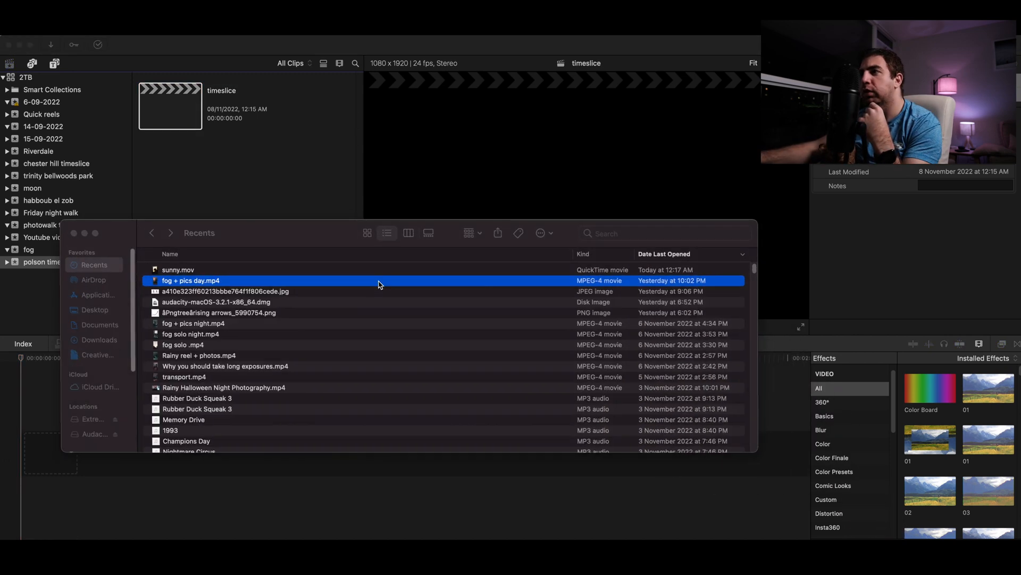
Navigate Documents › Pictures › Exports full size › TIMESLICE polson pier to reach the Layer PNGs.
{"action": "left_click", "coordinate": [100, 325]}
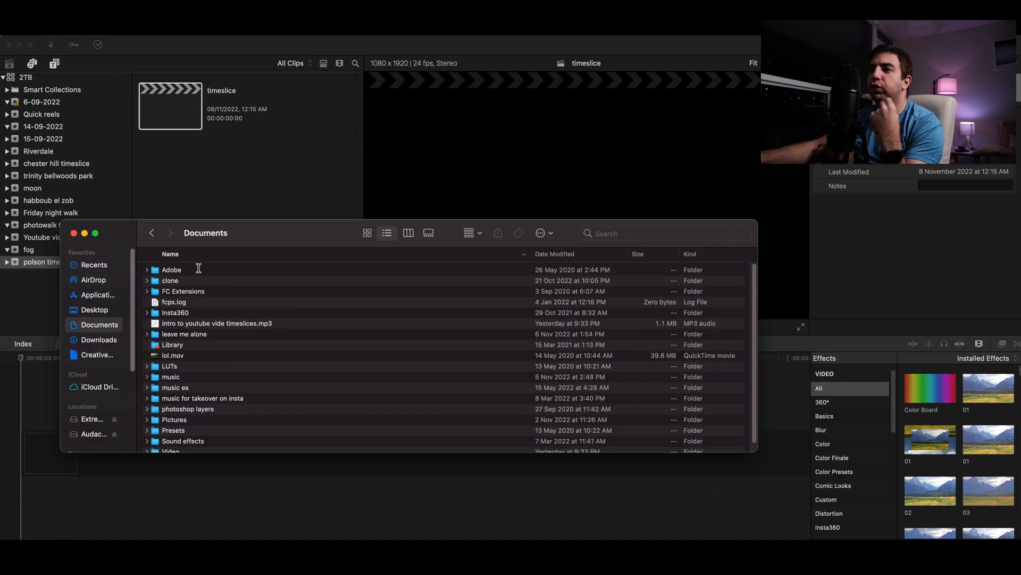
{"action": "scroll", "scroll_direction": "down", "scroll_amount": 3}
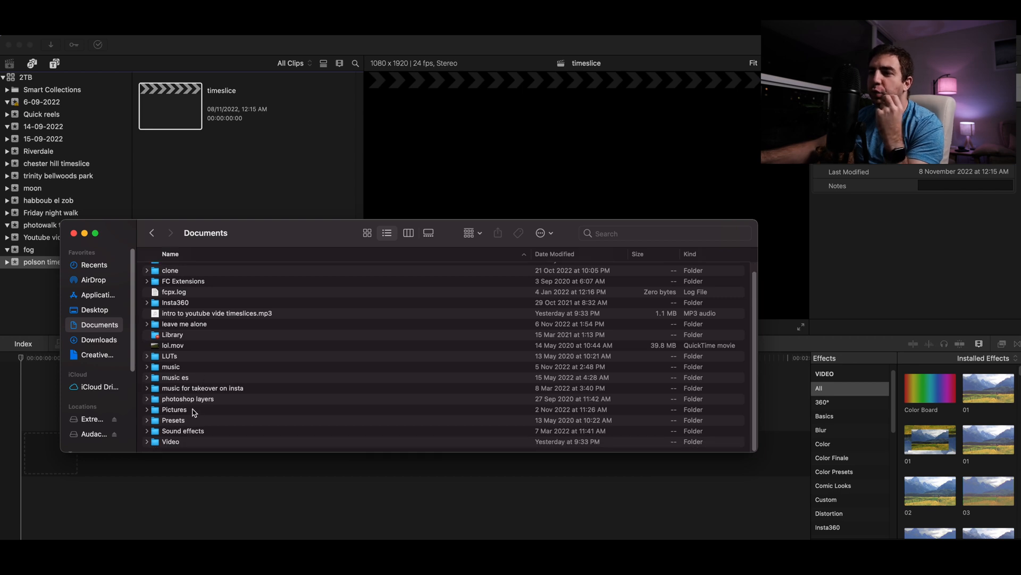
{"action": "double_click", "coordinate": [175, 409]}
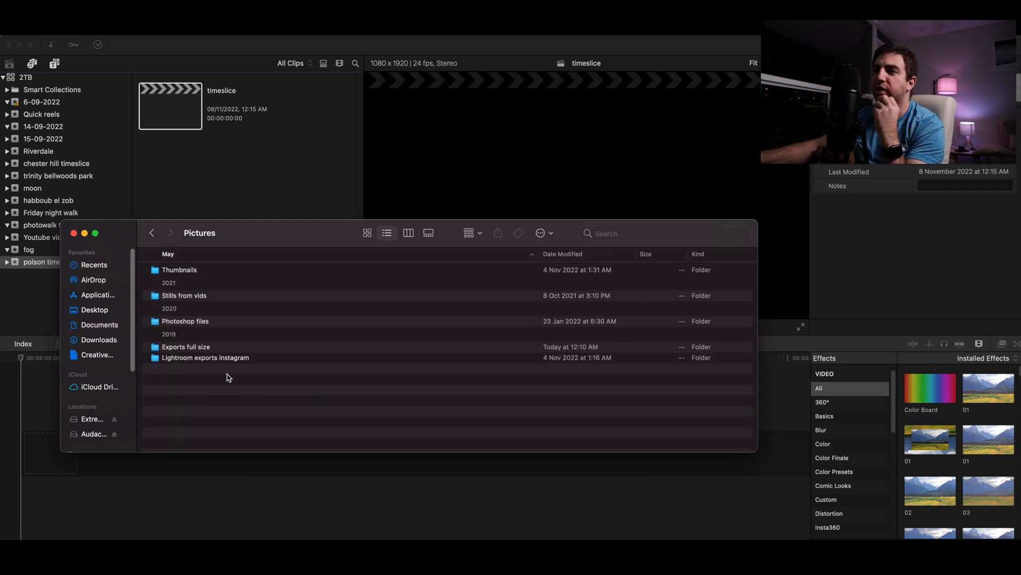
{"action": "double_click", "coordinate": [186, 346]}
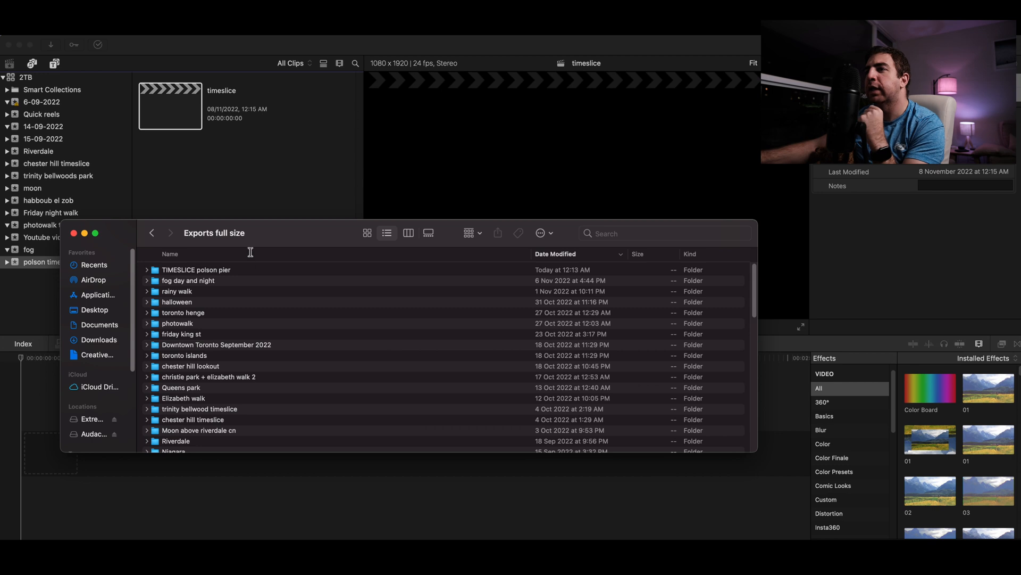
{"action": "double_click", "coordinate": [196, 270]}
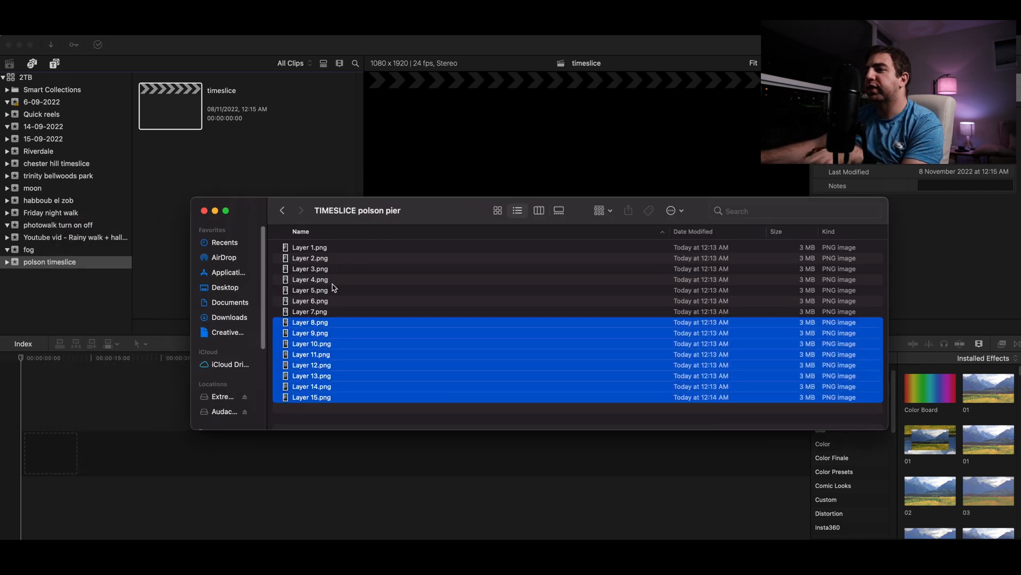